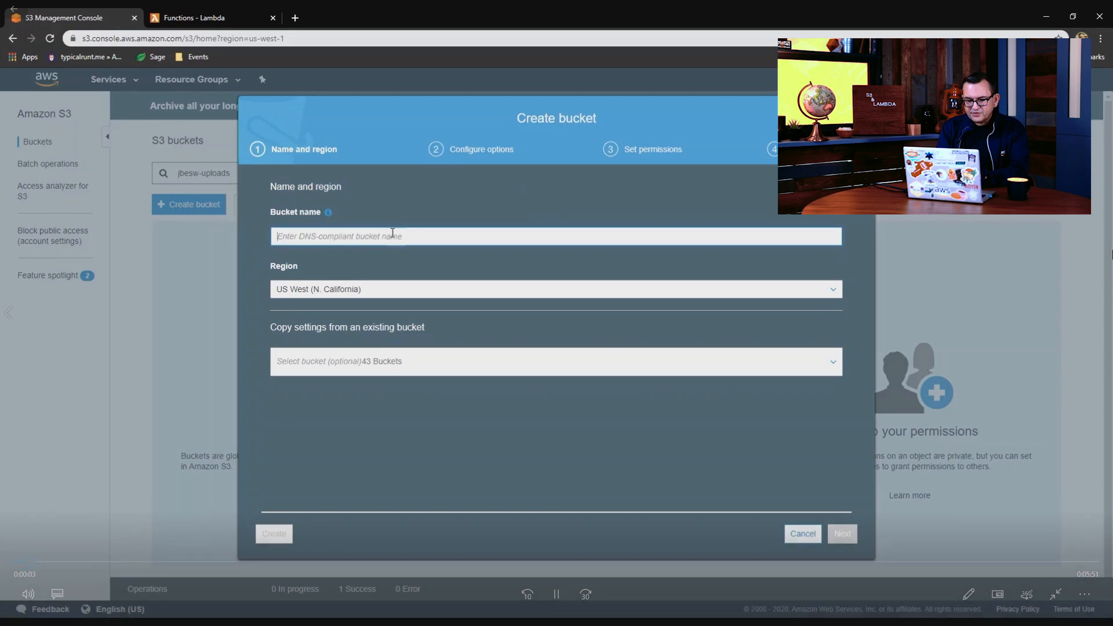
Name the new bucket jbesw-uploads and advance past the optional properties.
{"action": "type", "text": "jbesw"}
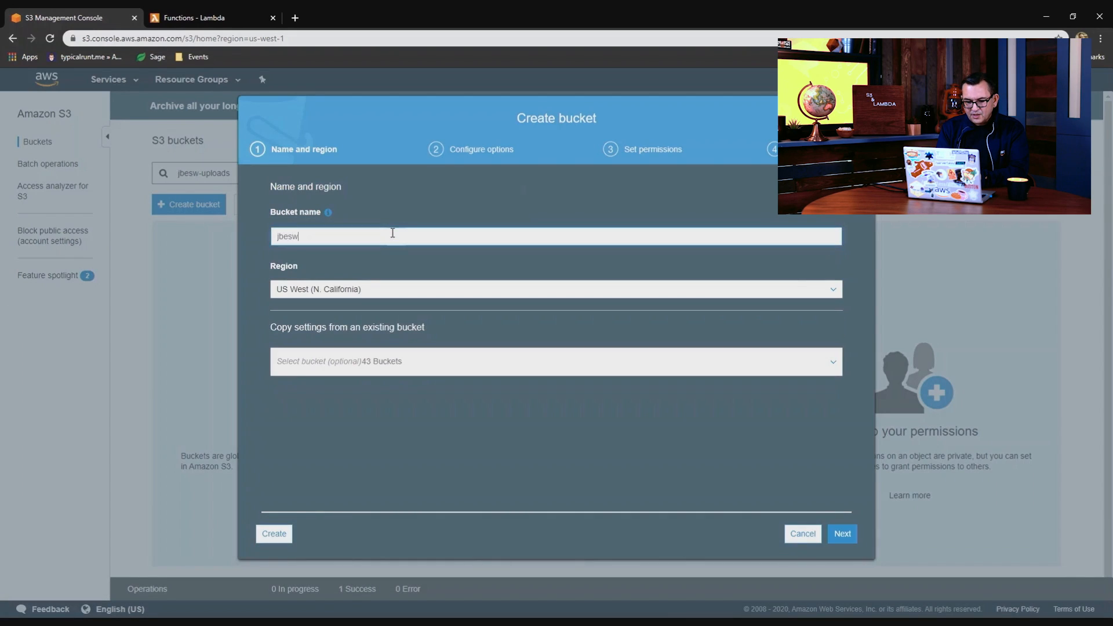
{"action": "type", "text": "-uploads"}
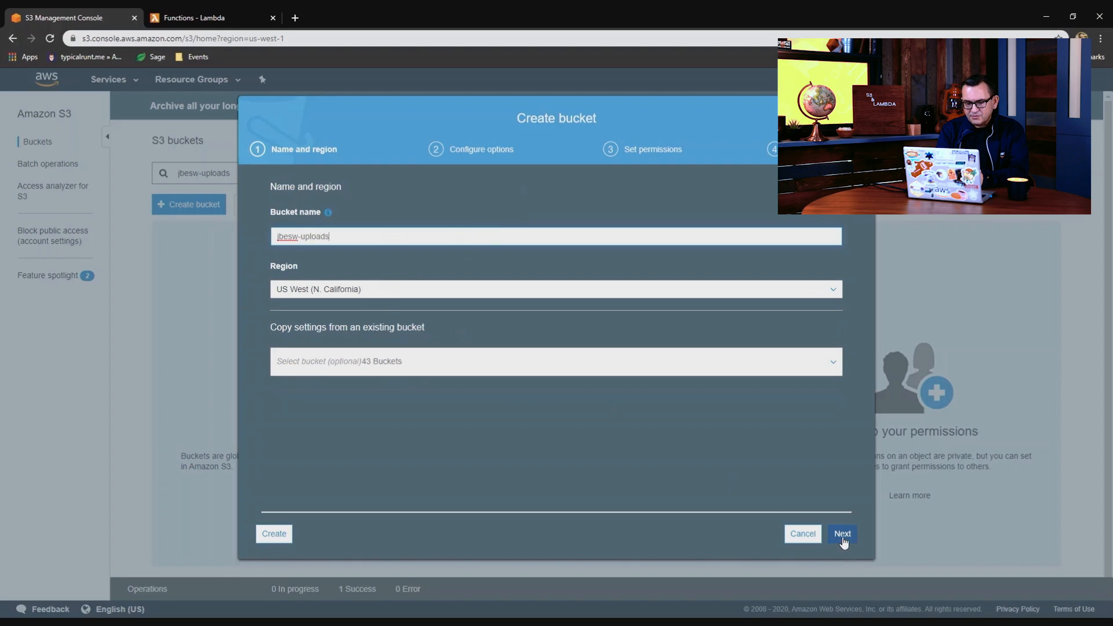
{"action": "left_click", "coordinate": [841, 533]}
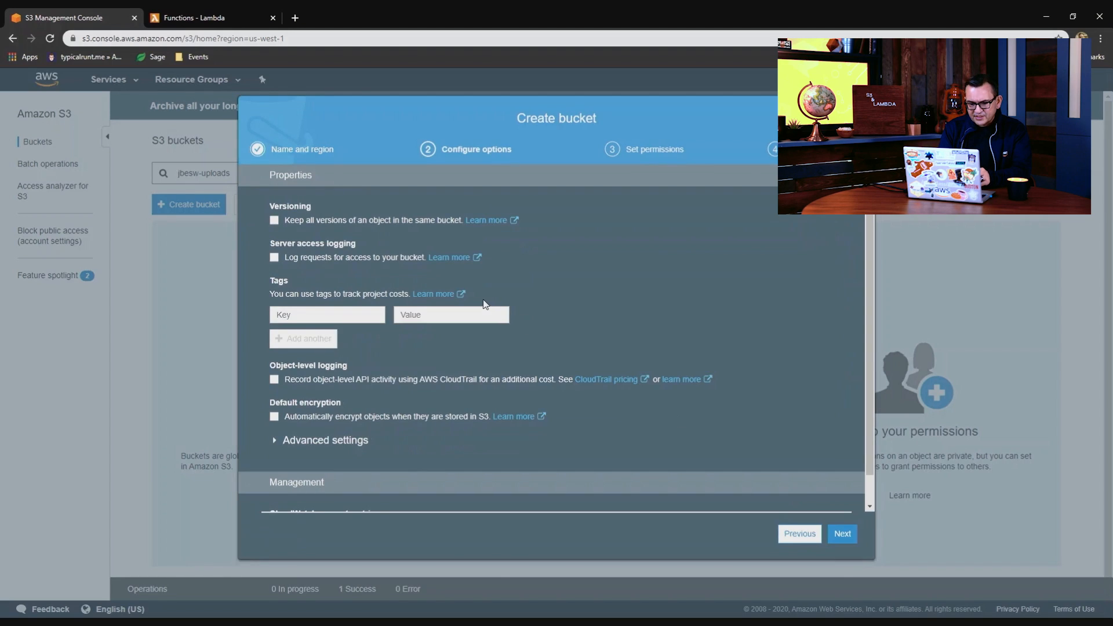
{"action": "left_click", "coordinate": [842, 533]}
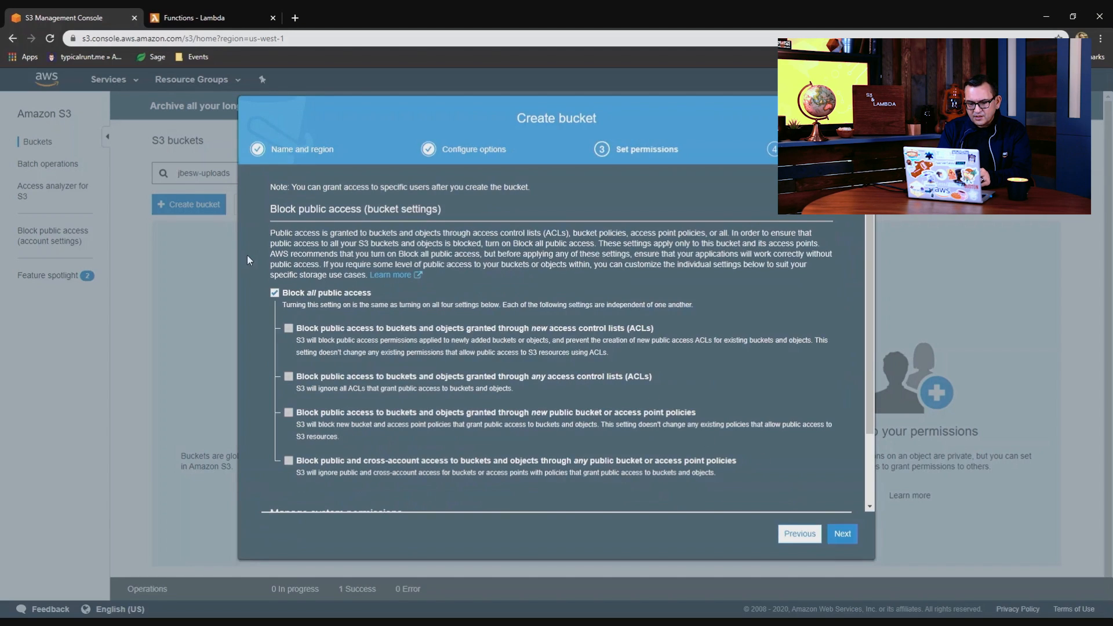
Turn off Block all public access, acknowledge the warning, and create the bucket.
{"action": "left_click", "coordinate": [273, 292]}
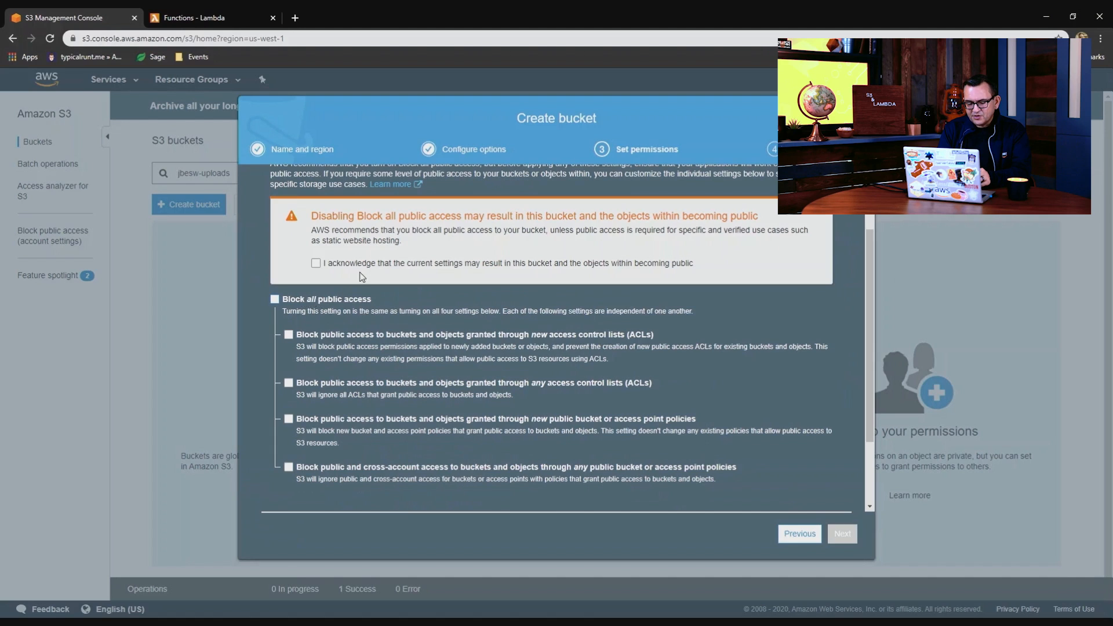
{"action": "left_click", "coordinate": [315, 263]}
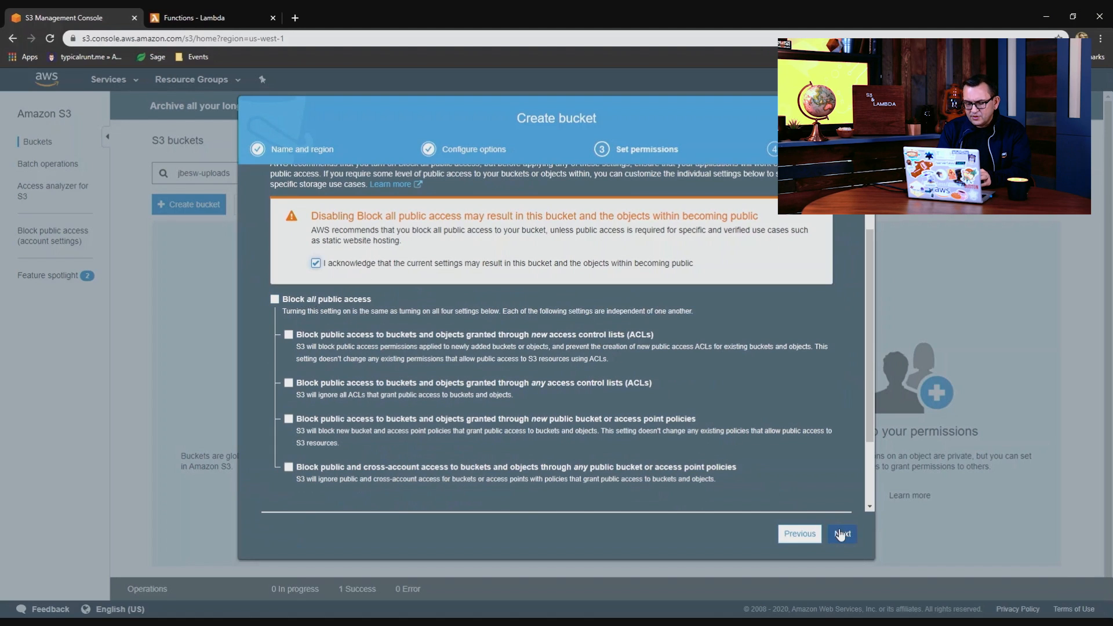
{"action": "left_click", "coordinate": [841, 533]}
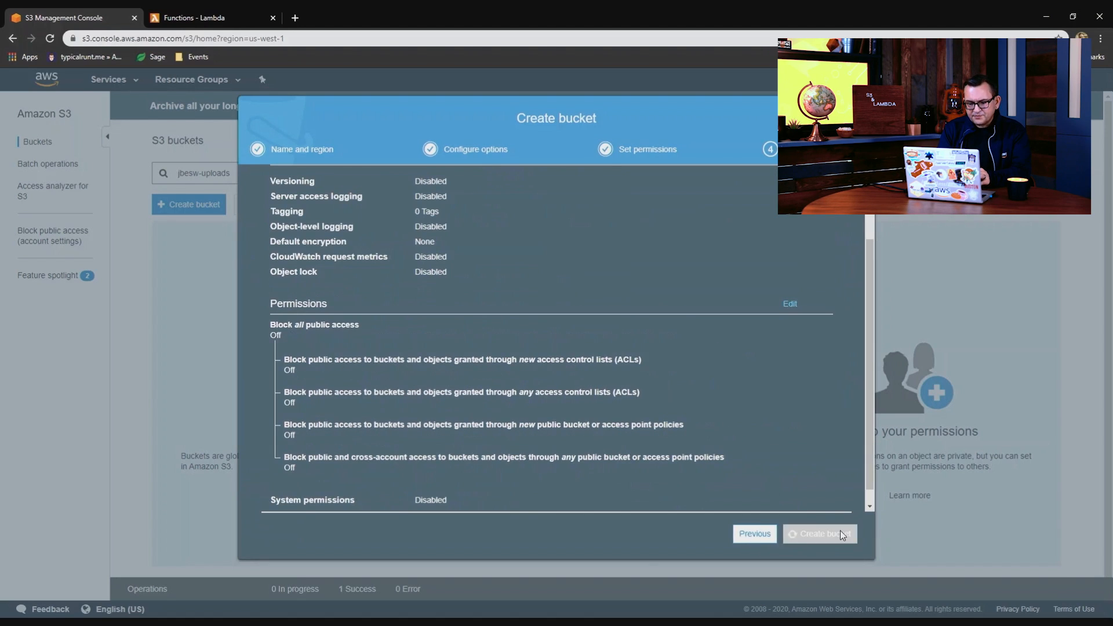
{"action": "left_click", "coordinate": [819, 533]}
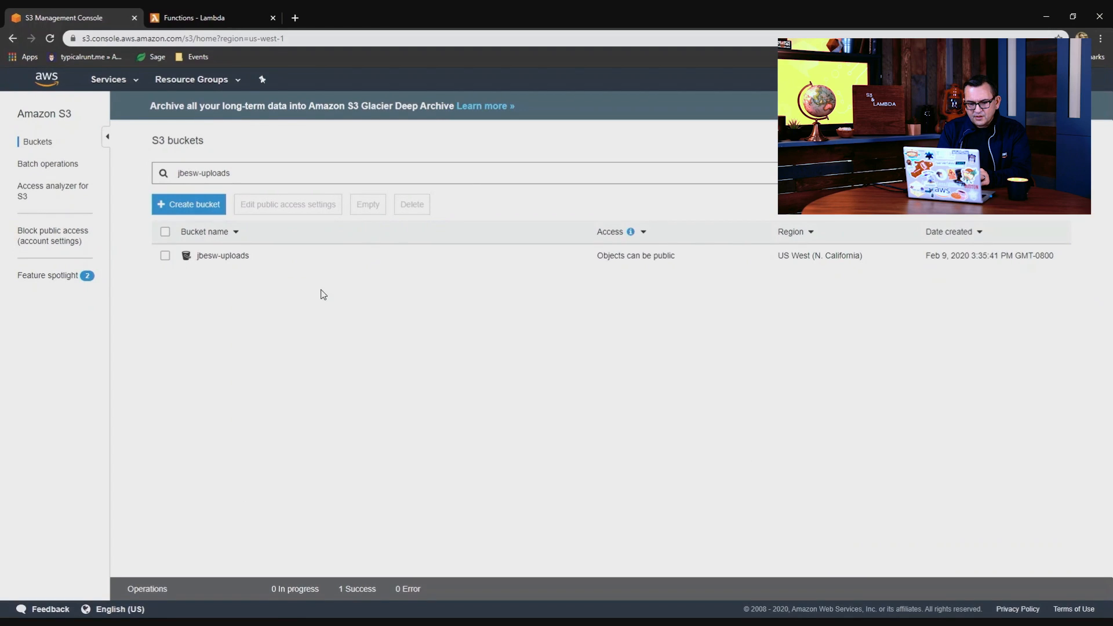
Save a CORS XML rule on jbesw-uploads allowing GET, POST, HEAD and PUT from any origin.
{"action": "left_click", "coordinate": [223, 255]}
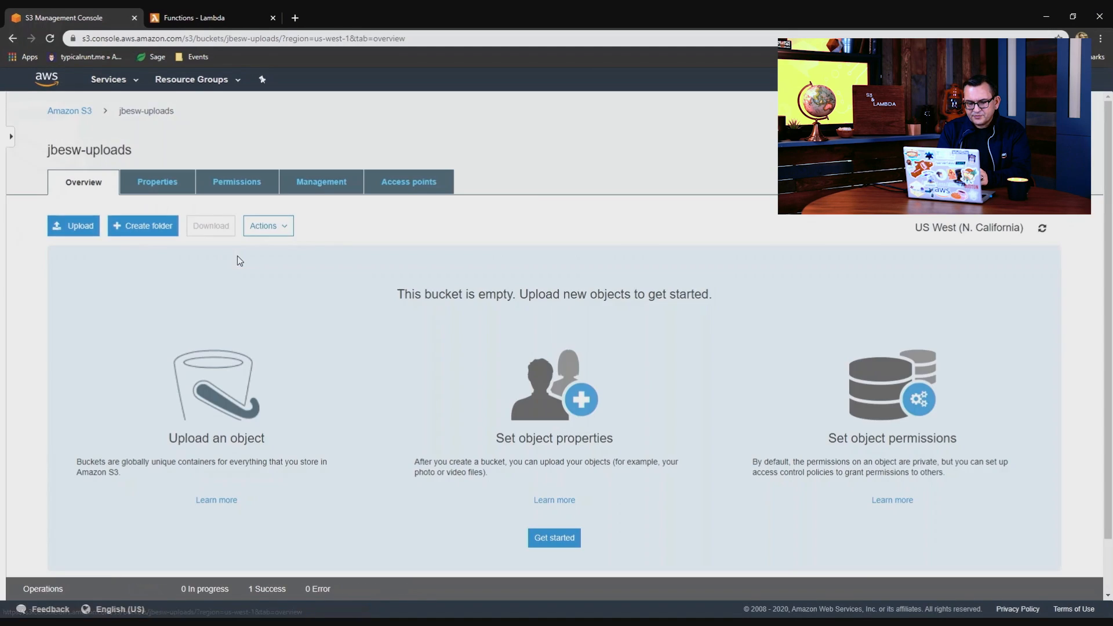
{"action": "left_click", "coordinate": [235, 182]}
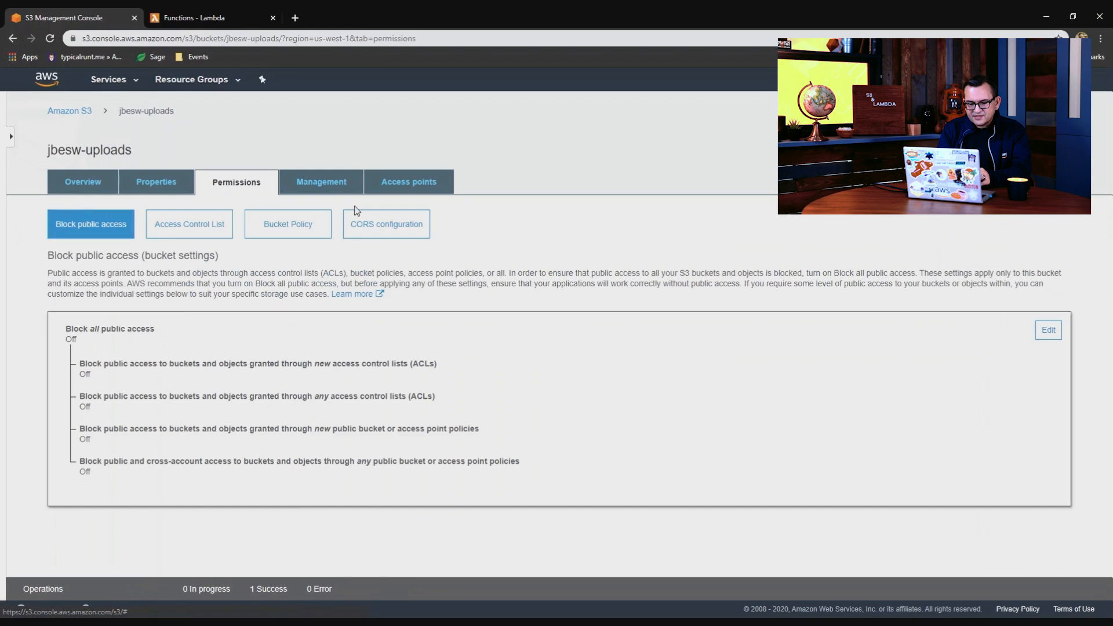
{"action": "left_click", "coordinate": [386, 224]}
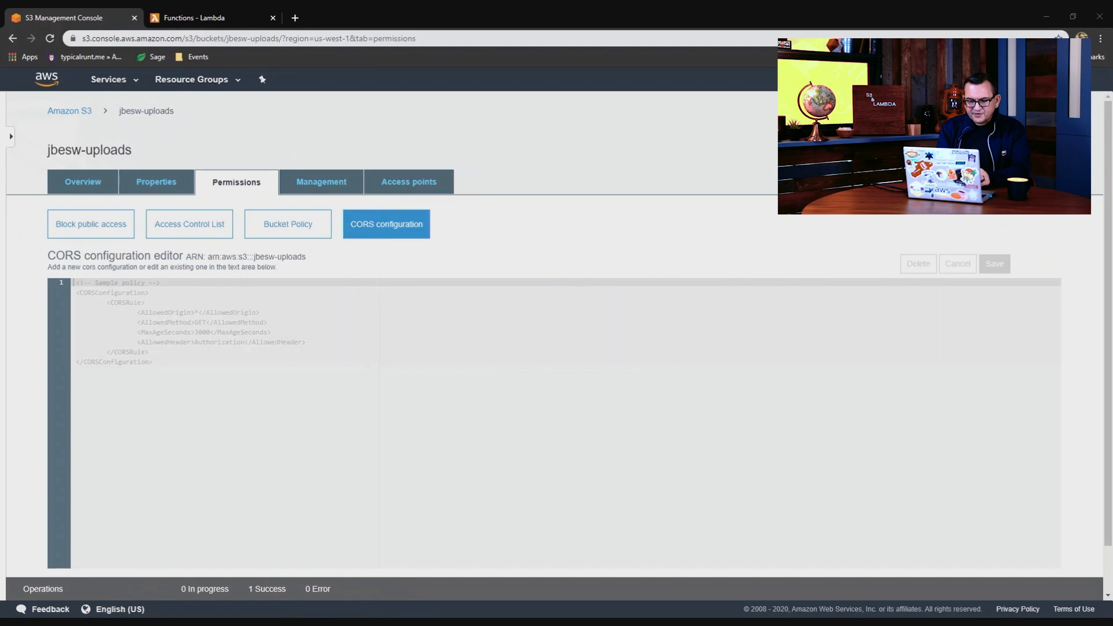
{"action": "type", "text": "<?xml version=\"1.0\" encoding=\"UTF-8\"?>"}
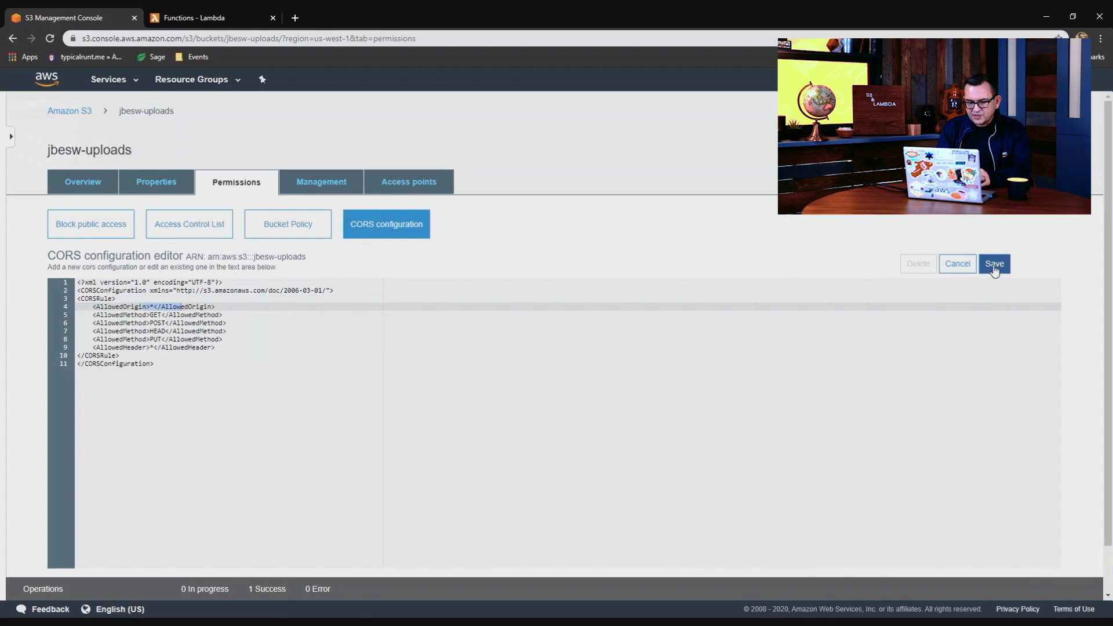
{"action": "left_click", "coordinate": [993, 263]}
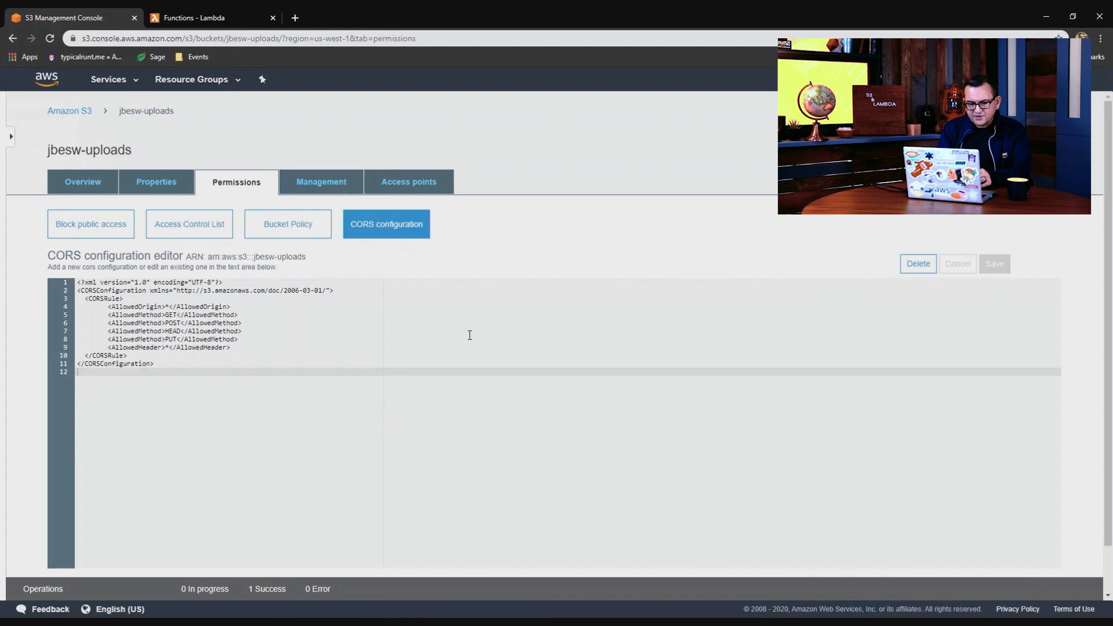
{"action": "left_click", "coordinate": [82, 182]}
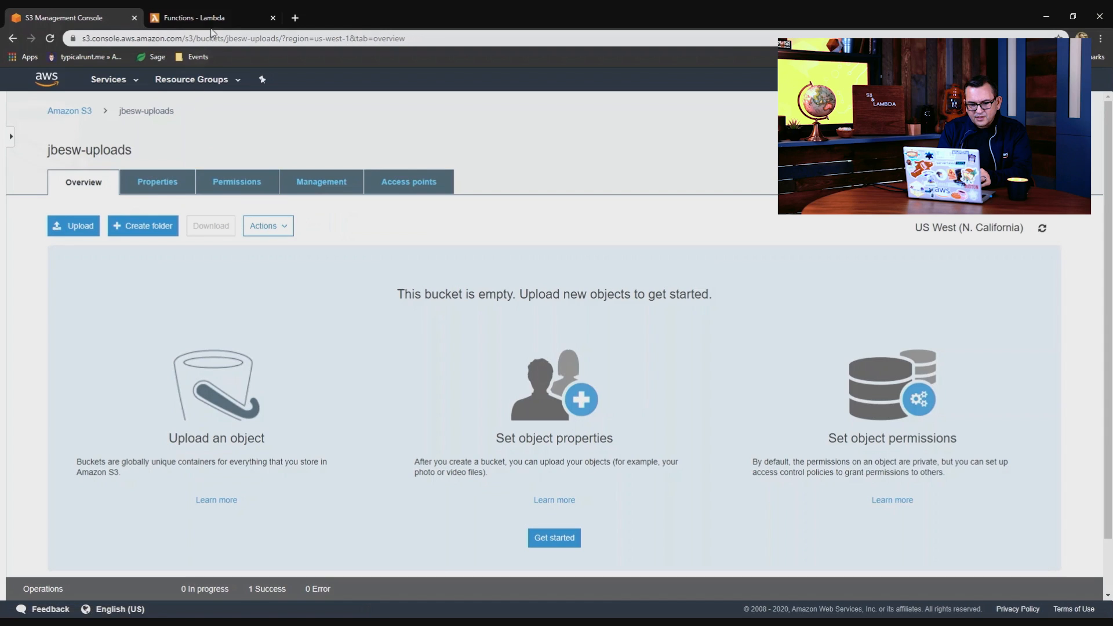
Create a Node.js 12.x Lambda function named getPresignedURL authored from scratch.
{"action": "left_click", "coordinate": [191, 18]}
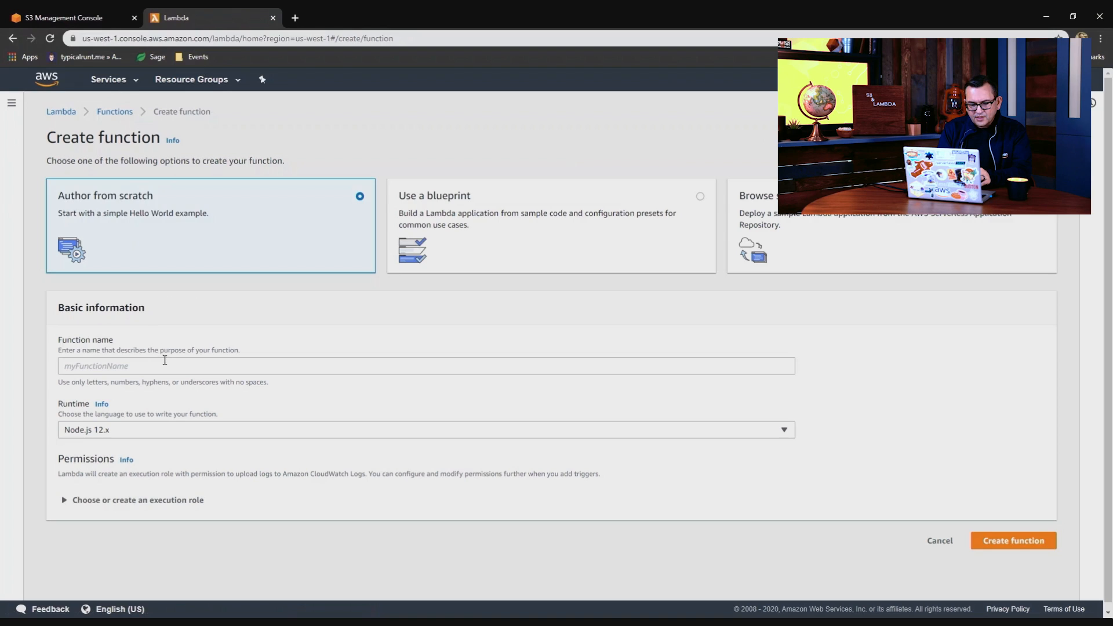
{"action": "type", "text": "getPr"}
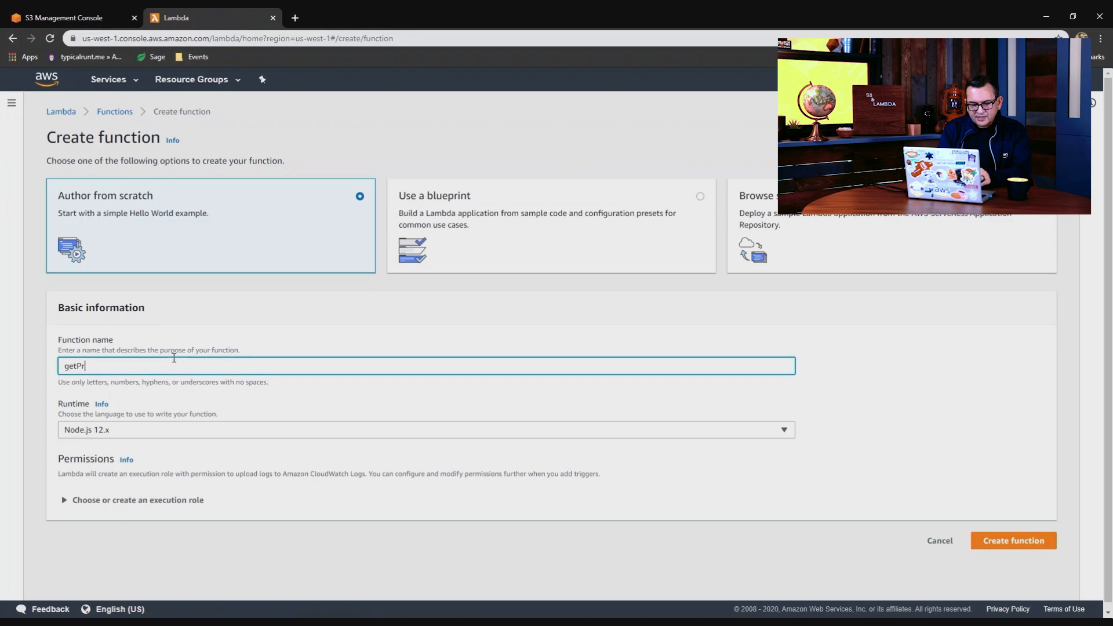
{"action": "type", "text": "esignedURL"}
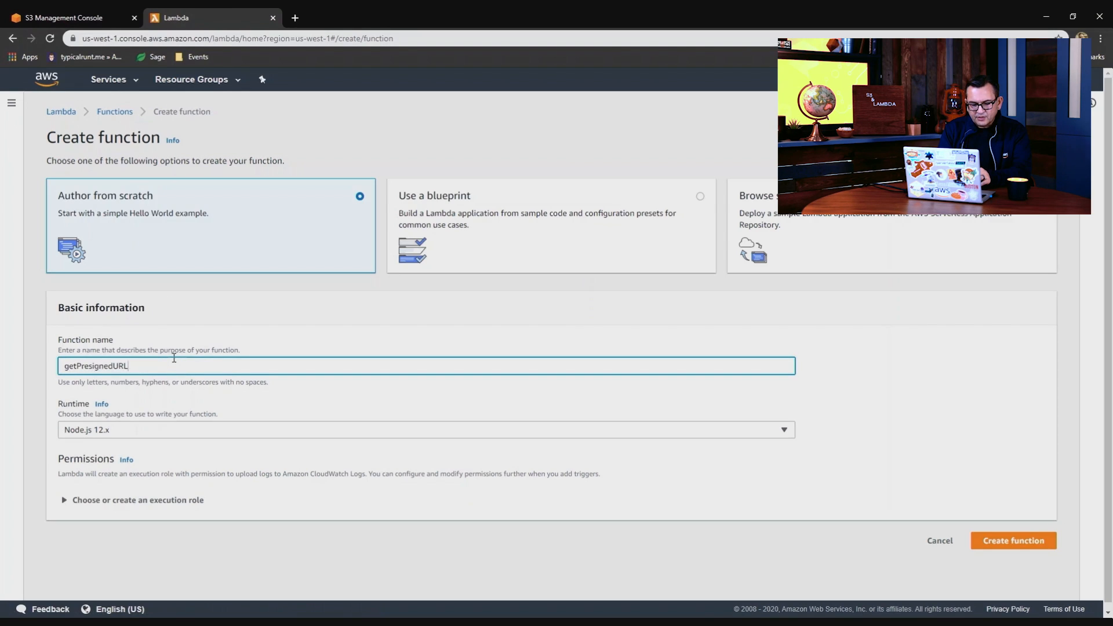
{"action": "left_click", "coordinate": [1013, 540]}
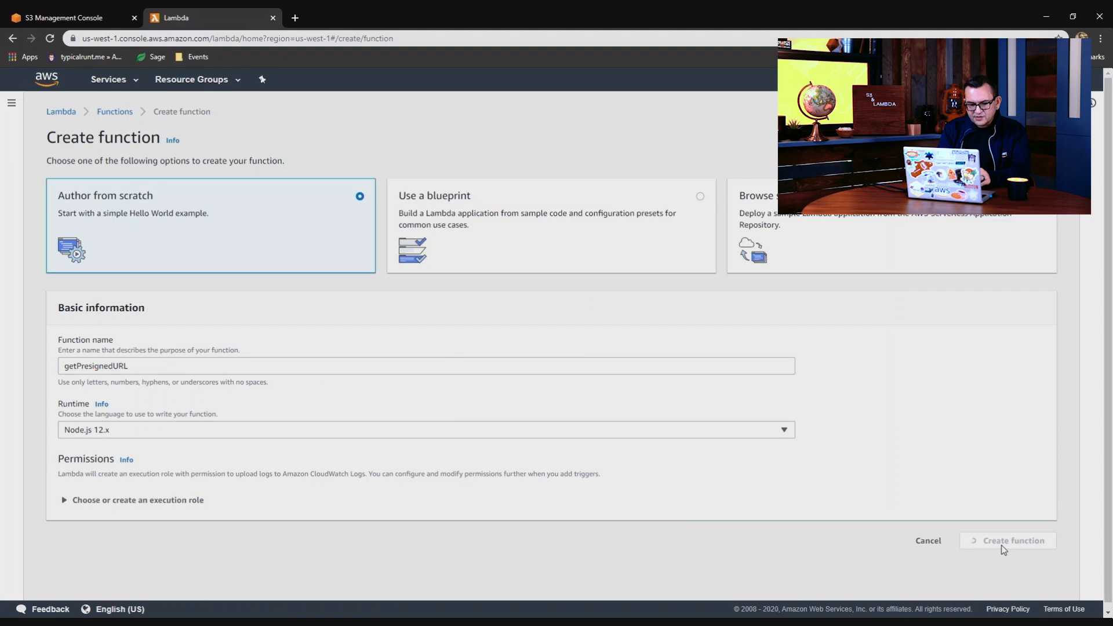
{"action": "mouse_move", "coordinate": [435, 359]}
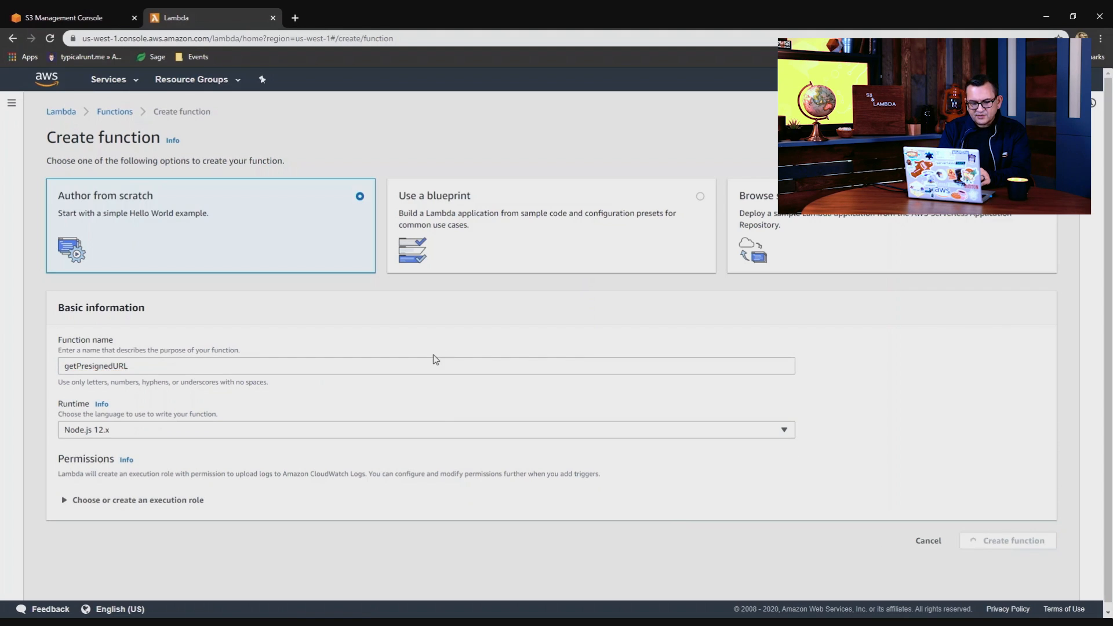
{"action": "left_click", "coordinate": [1006, 540]}
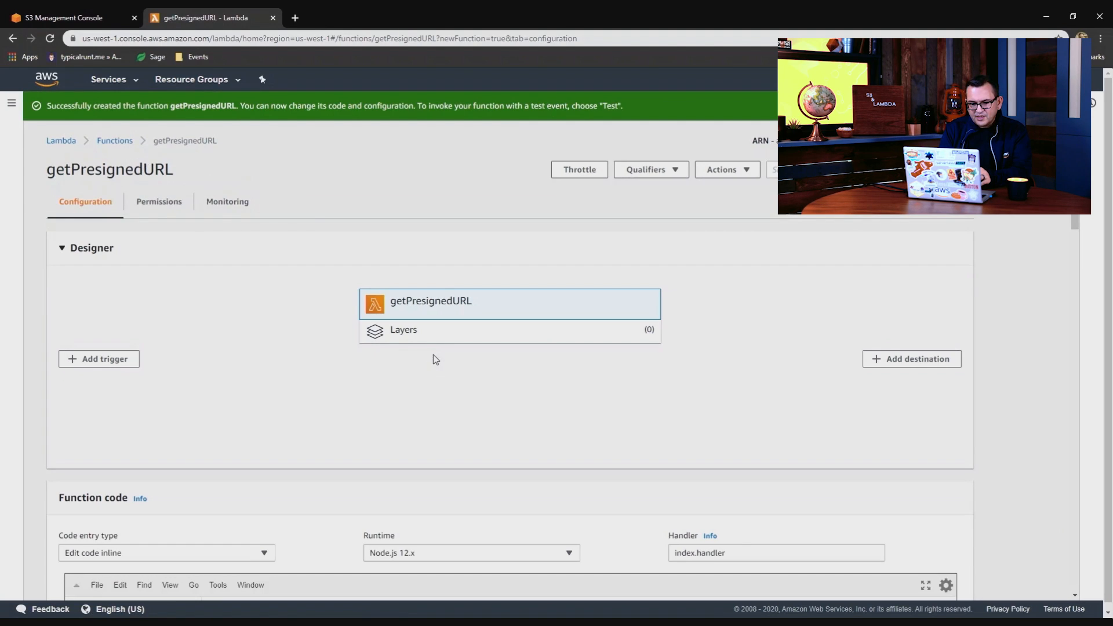
Write index.js with a handler and getUploadURL building s3Params from process.env.UploadBucket for a public-read JPEG.
{"action": "scroll", "scroll_direction": "down", "scroll_amount": 3}
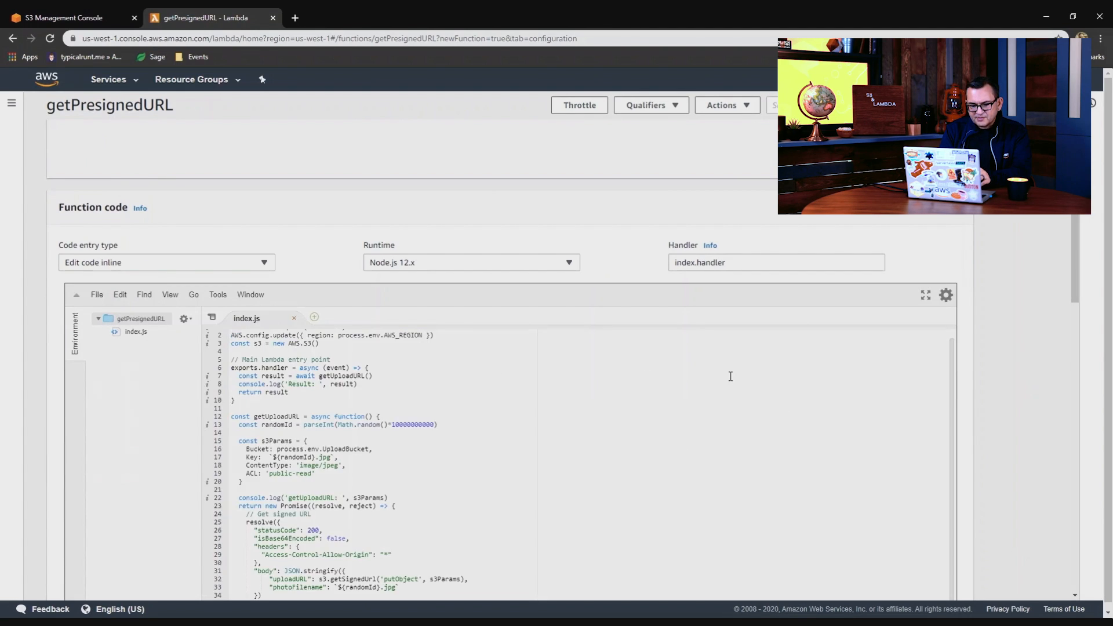
{"action": "scroll", "scroll_direction": "down", "scroll_amount": 3}
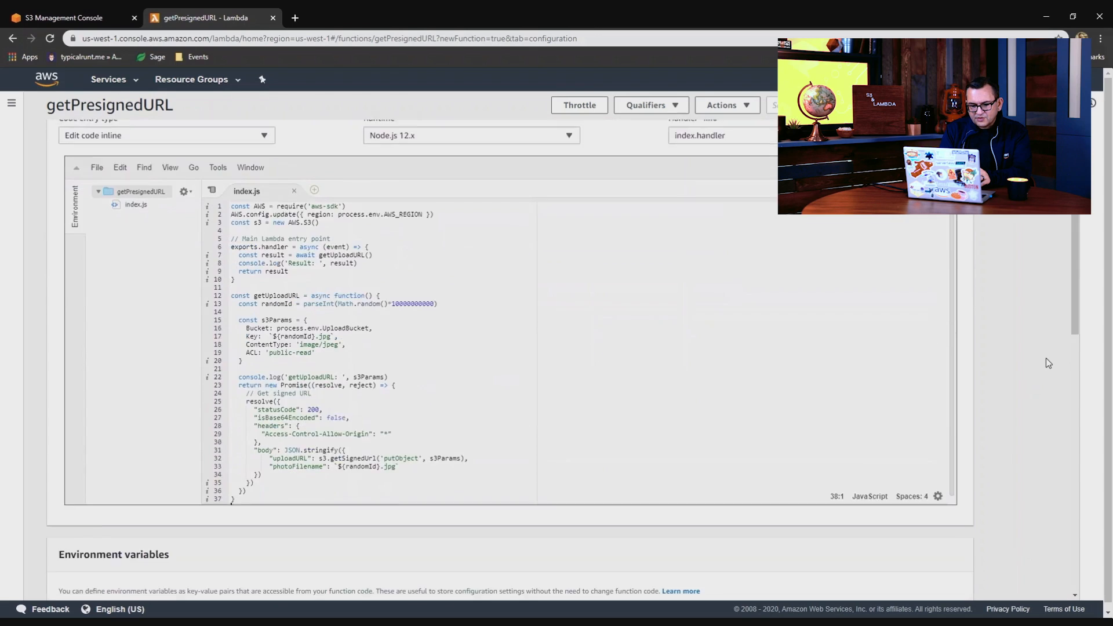
{"action": "scroll", "scroll_direction": "down", "scroll_amount": 3}
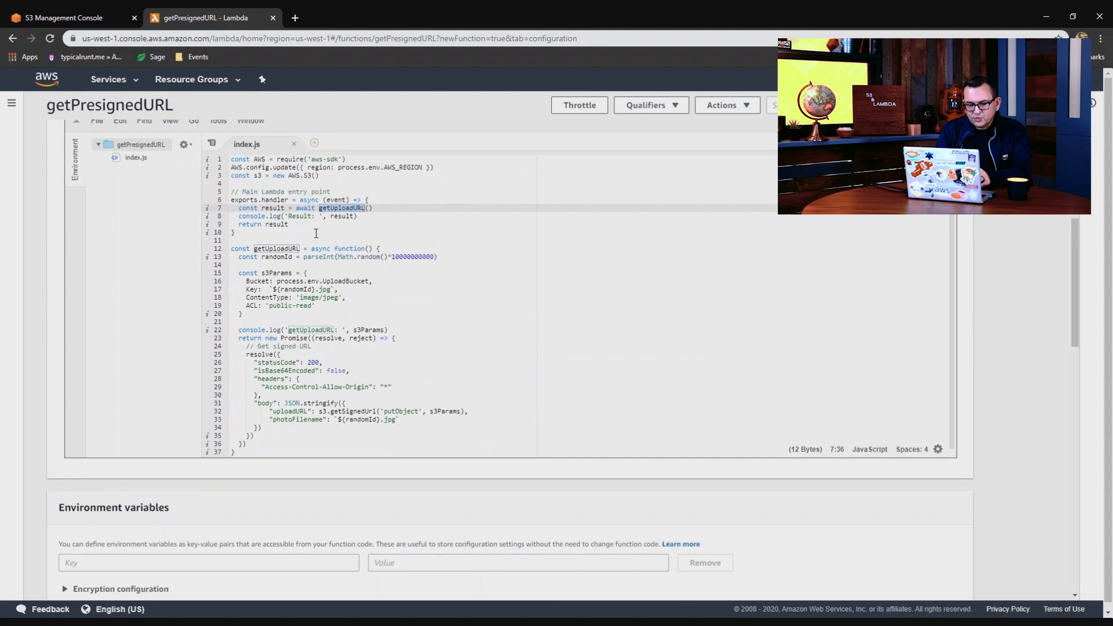
{"action": "double_click", "coordinate": [276, 257]}
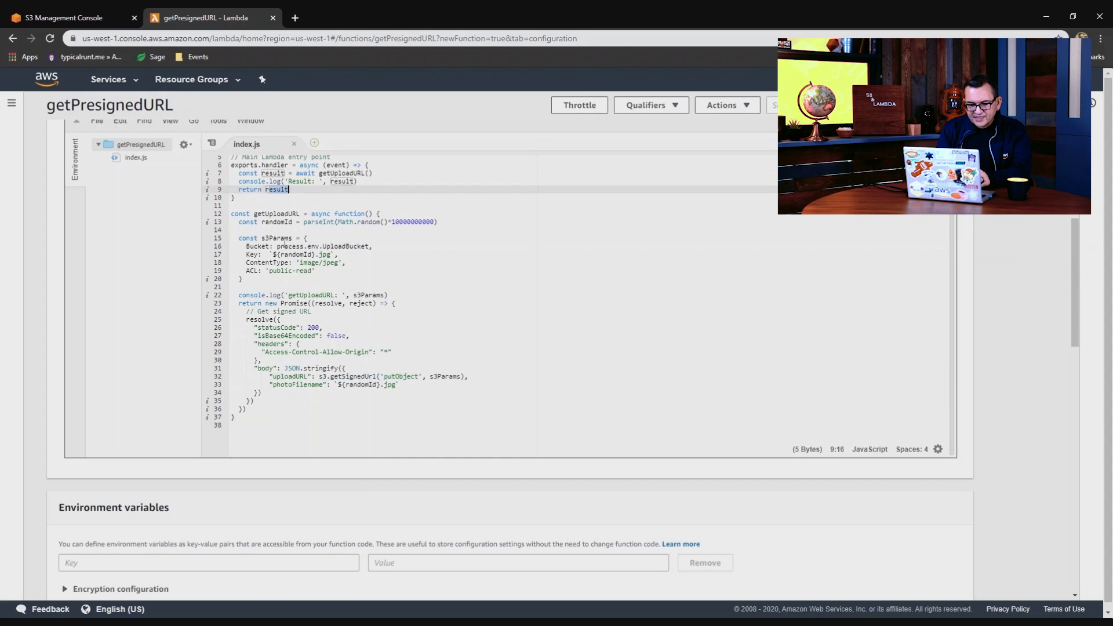
{"action": "double_click", "coordinate": [324, 246]}
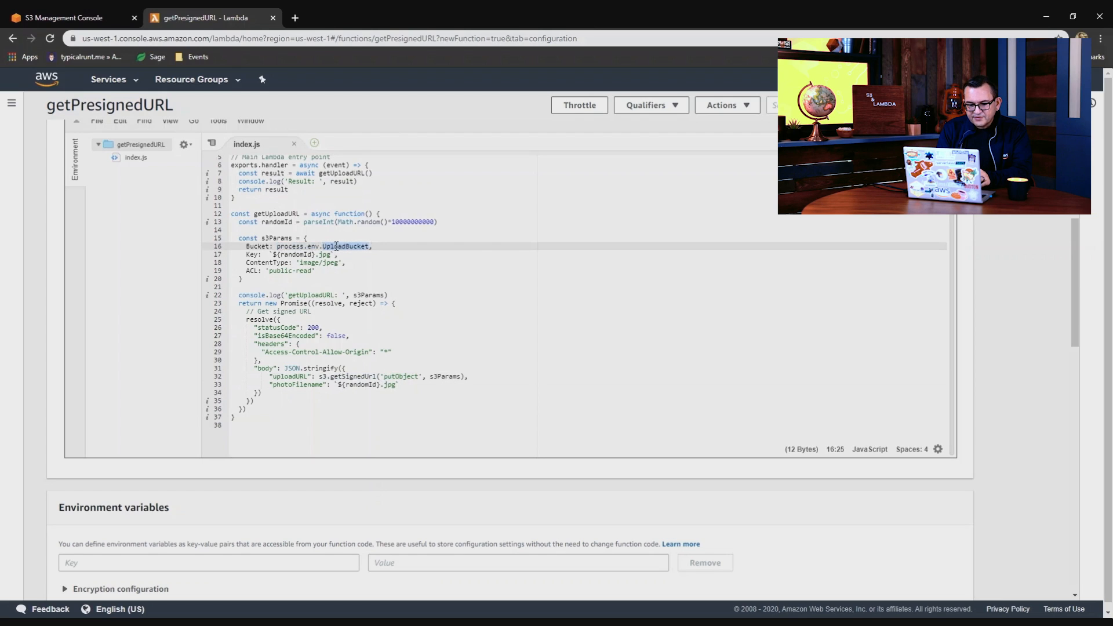
Add environment variable UploadBucket with value jbesw-uploads to the function.
{"action": "left_click", "coordinate": [208, 562]}
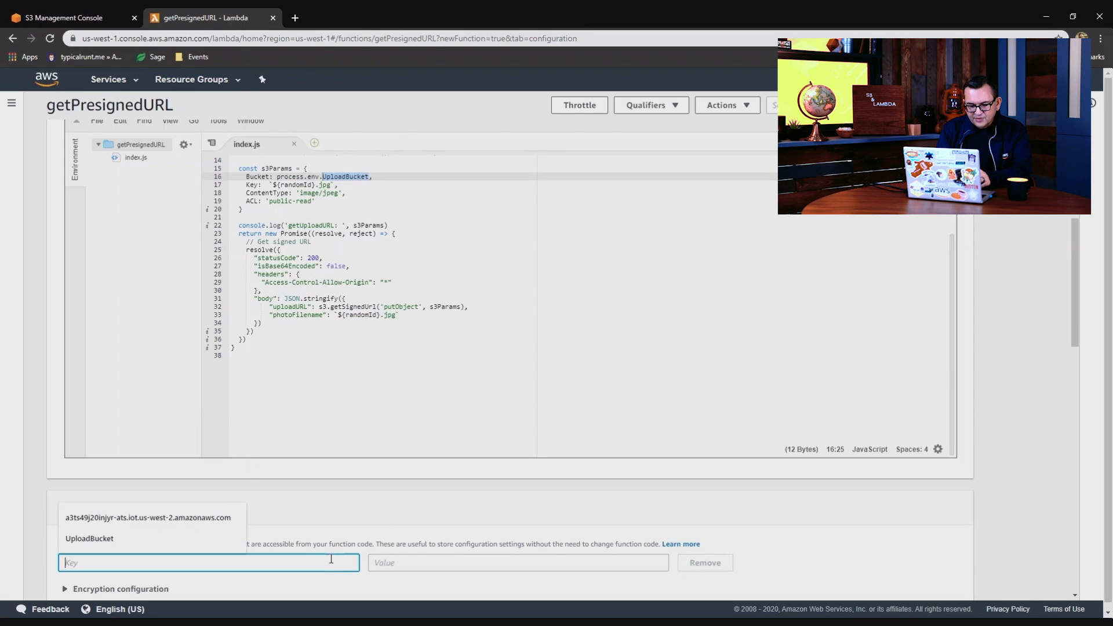
{"action": "left_click", "coordinate": [517, 562]}
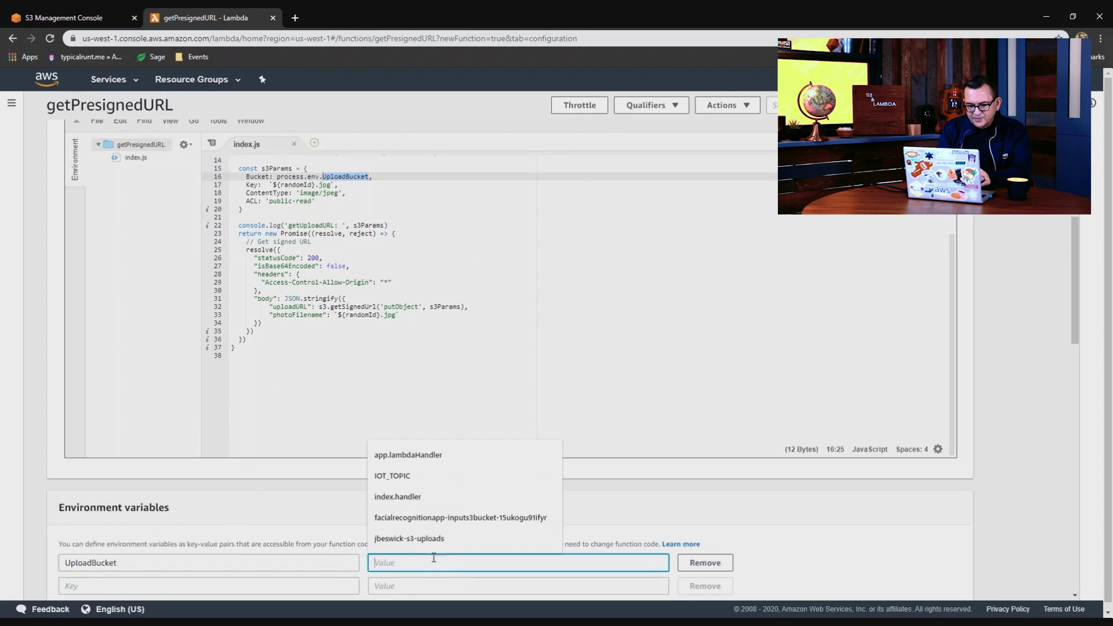
{"action": "type", "text": "jbesw-uploads"}
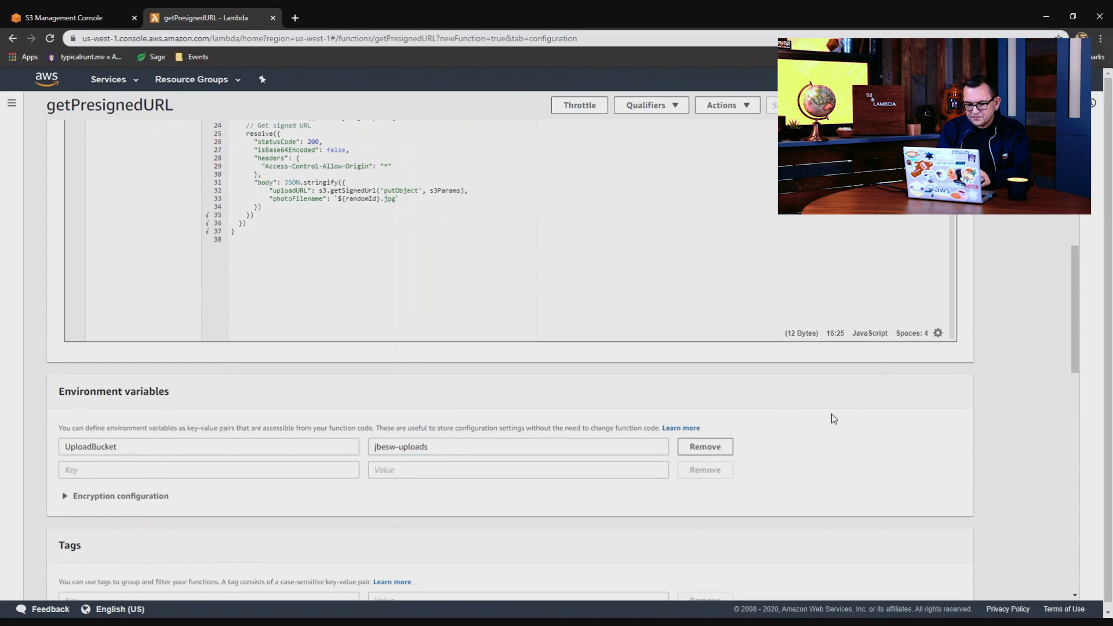
{"action": "scroll", "scroll_direction": "down", "scroll_amount": 3}
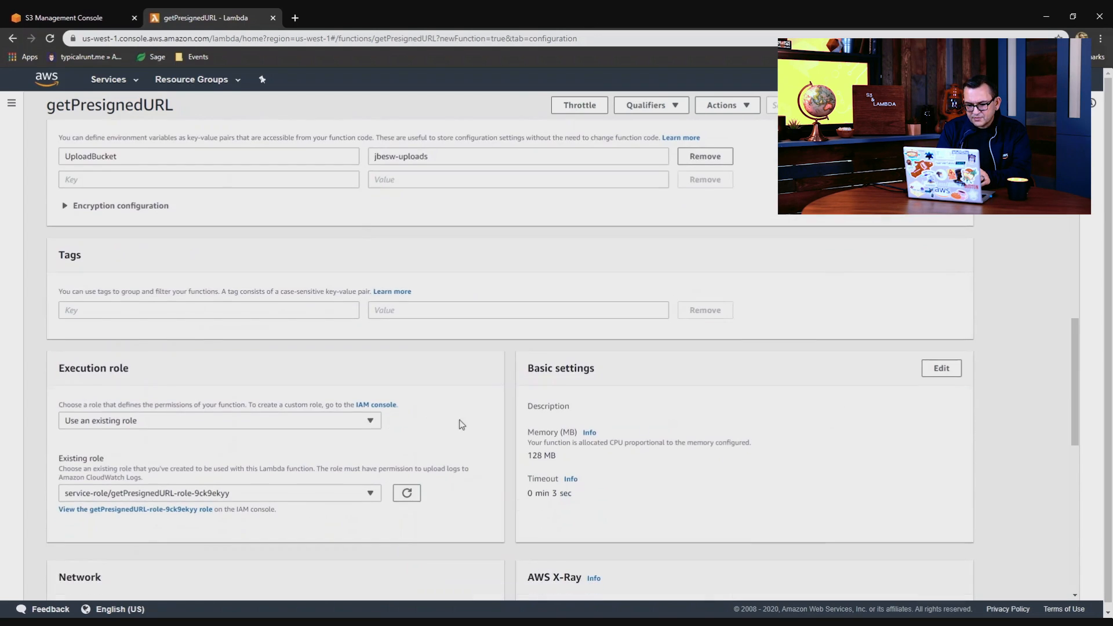
{"action": "mouse_move", "coordinate": [134, 509]}
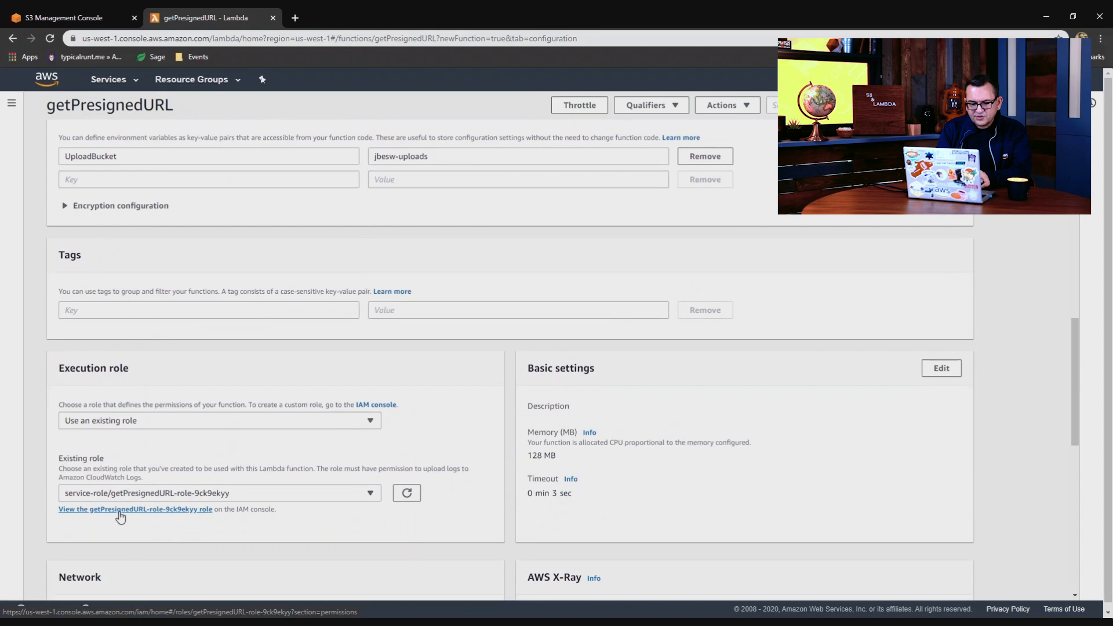
View the getPresignedURL execution role in the IAM console and start an inline policy.
{"action": "left_click", "coordinate": [134, 509]}
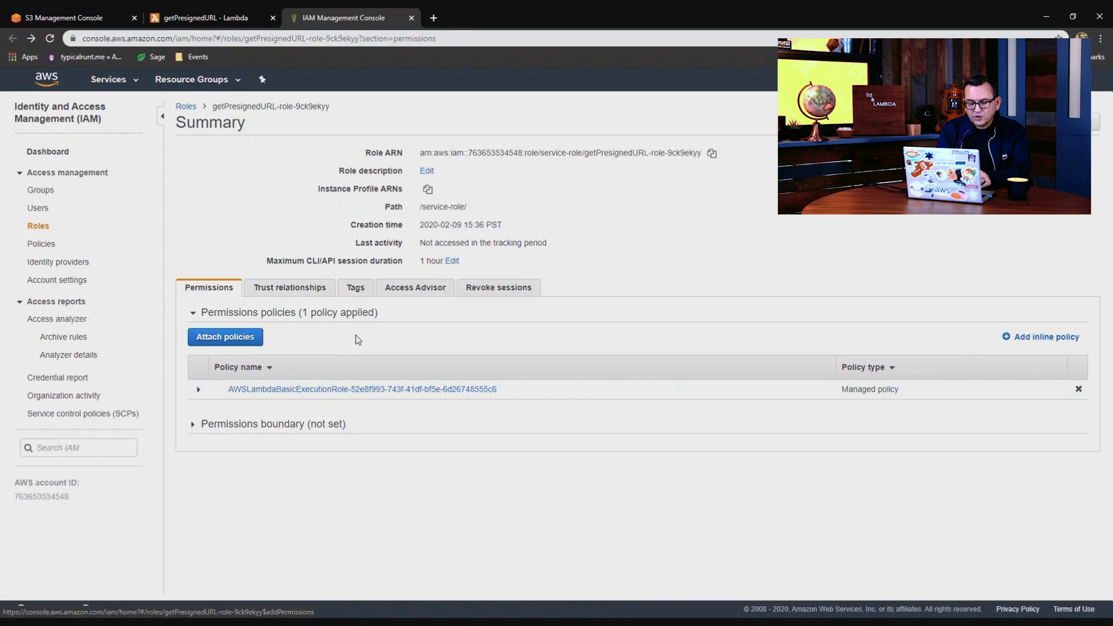
{"action": "left_click", "coordinate": [1044, 336]}
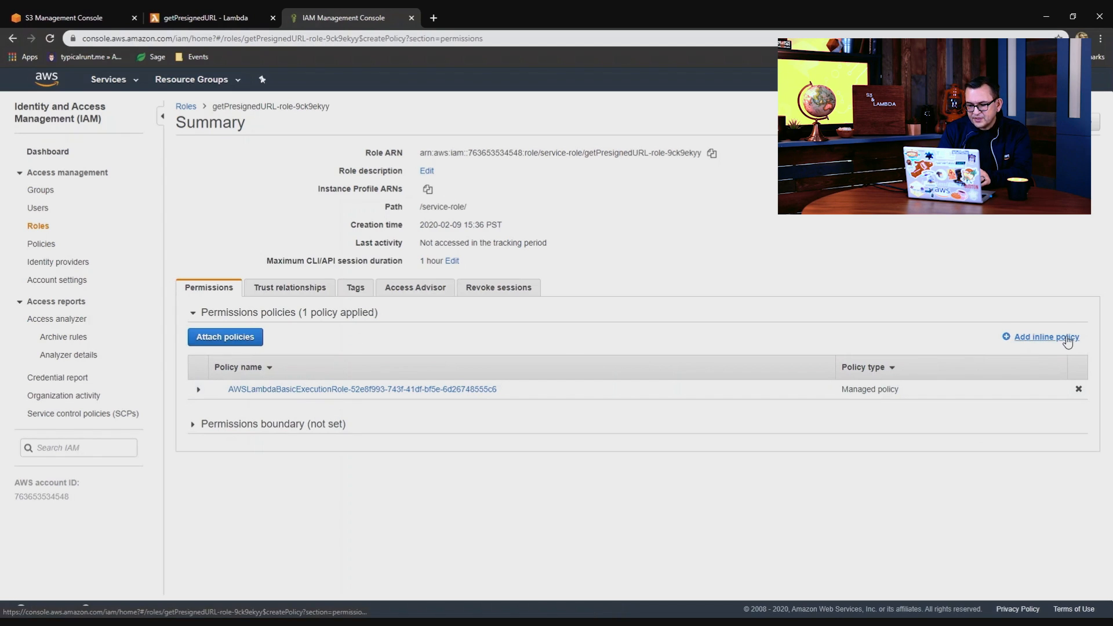
Draft an S3 policy allowing GetObject, PutObject and PutObjectAcl in the visual editor.
{"action": "left_click", "coordinate": [1044, 336]}
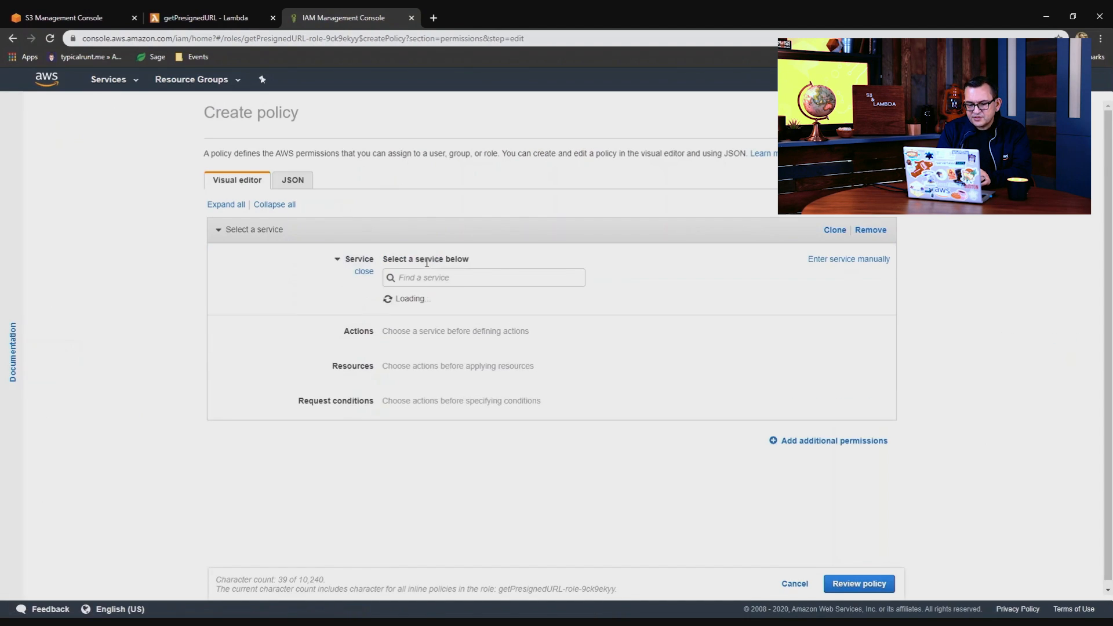
{"action": "left_click", "coordinate": [483, 277]}
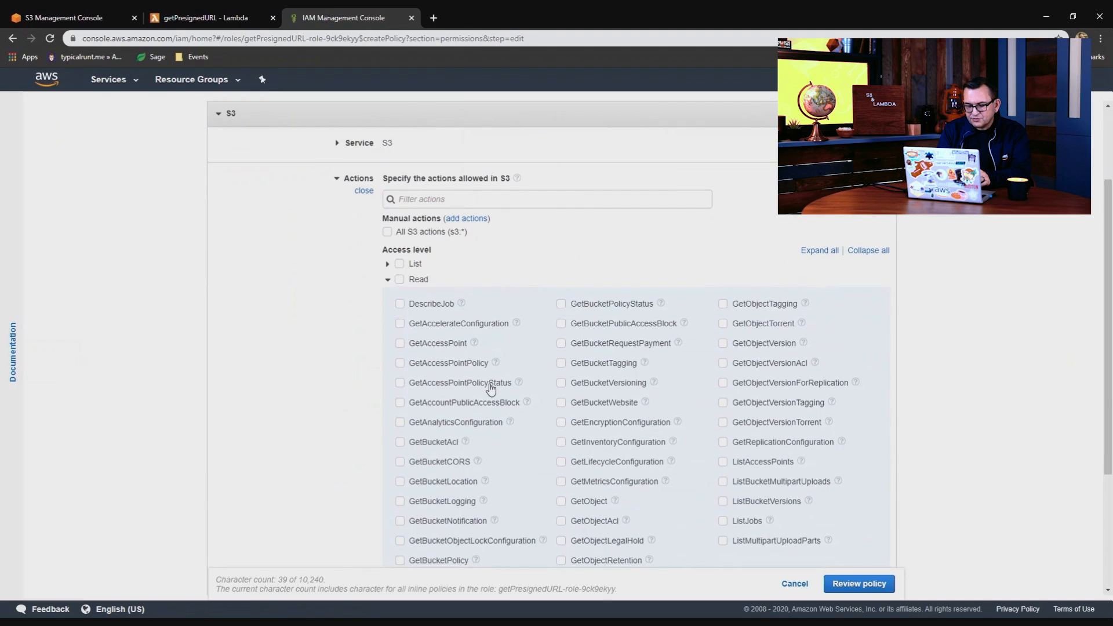
{"action": "mouse_move", "coordinate": [472, 413]}
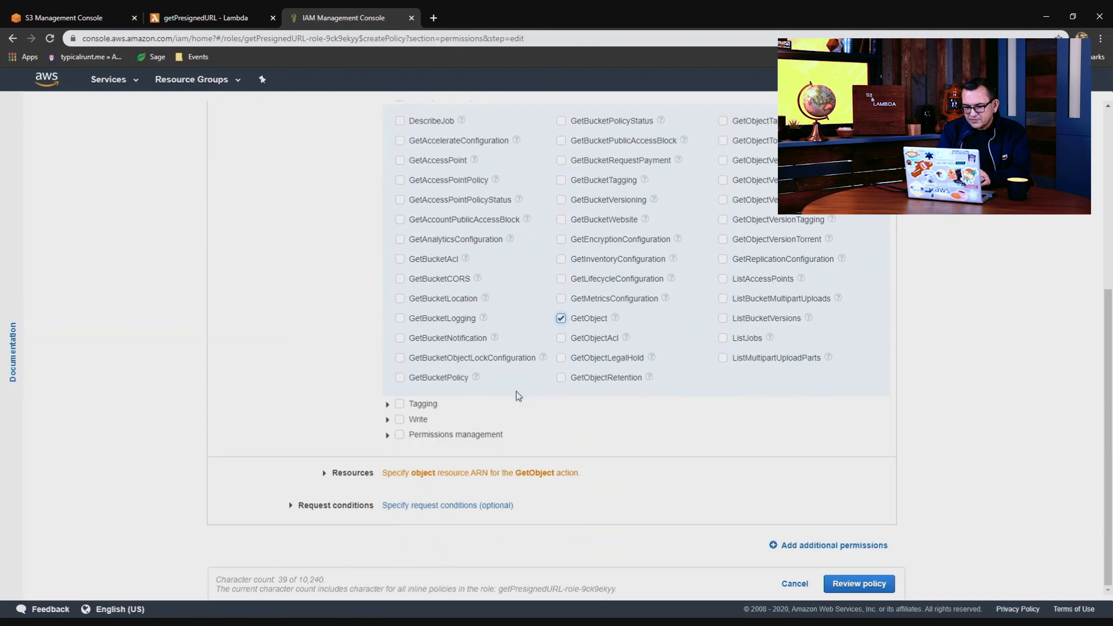
{"action": "left_click", "coordinate": [418, 418]}
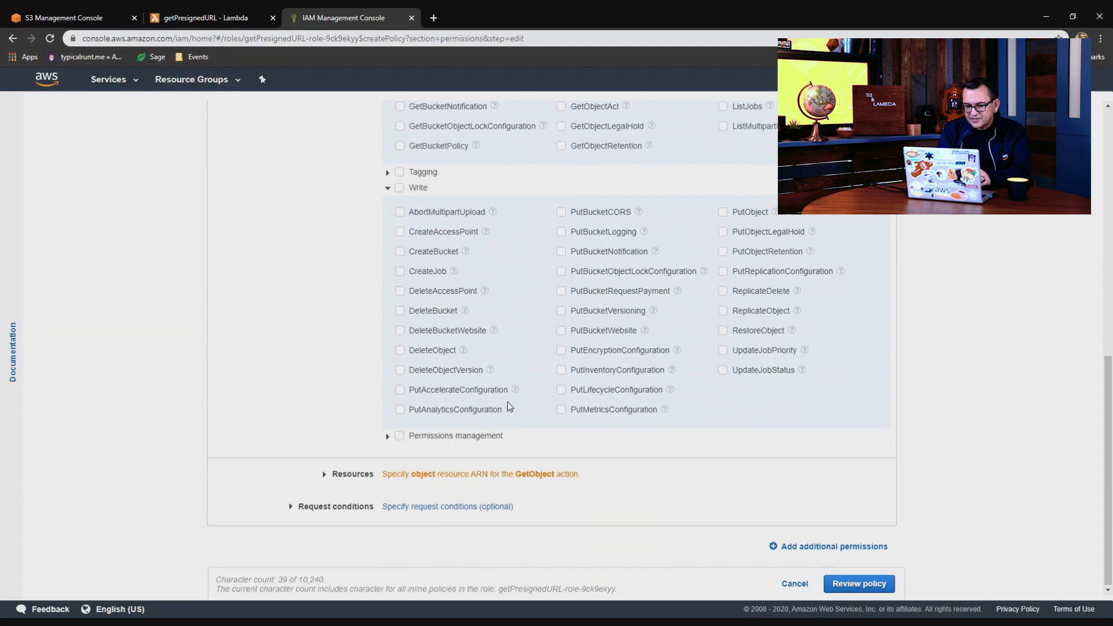
{"action": "left_click", "coordinate": [722, 211]}
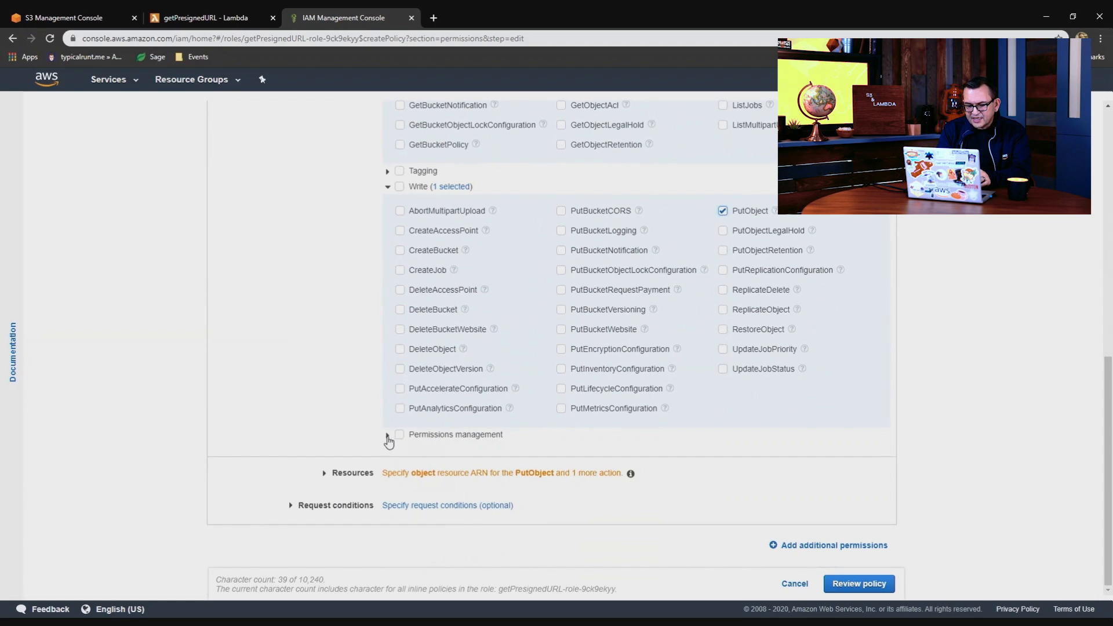
{"action": "left_click", "coordinate": [387, 435]}
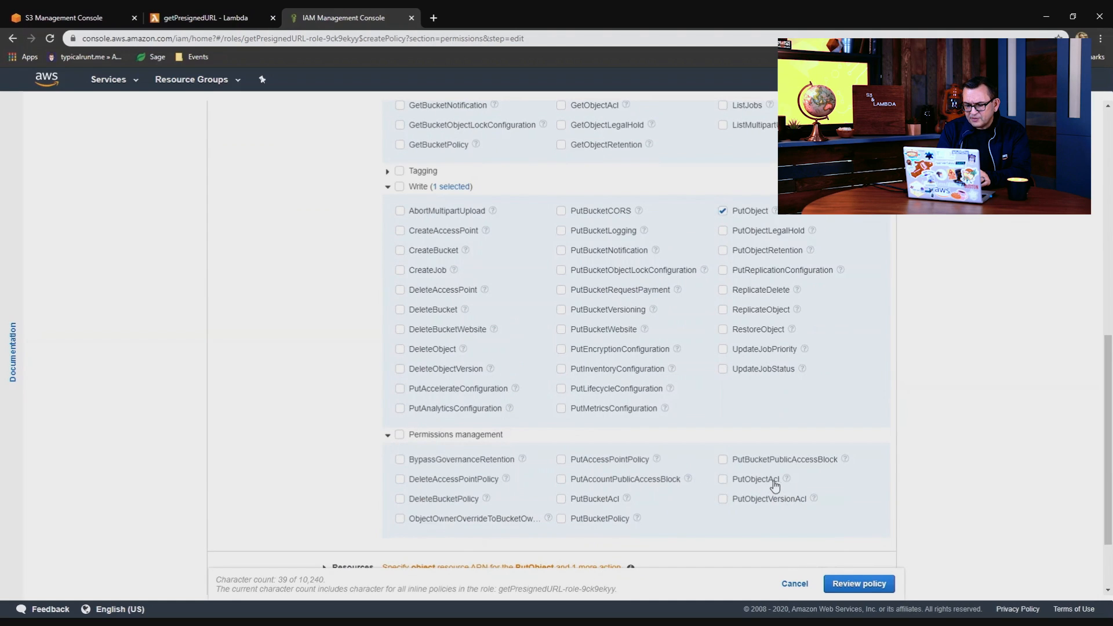
{"action": "left_click", "coordinate": [723, 479]}
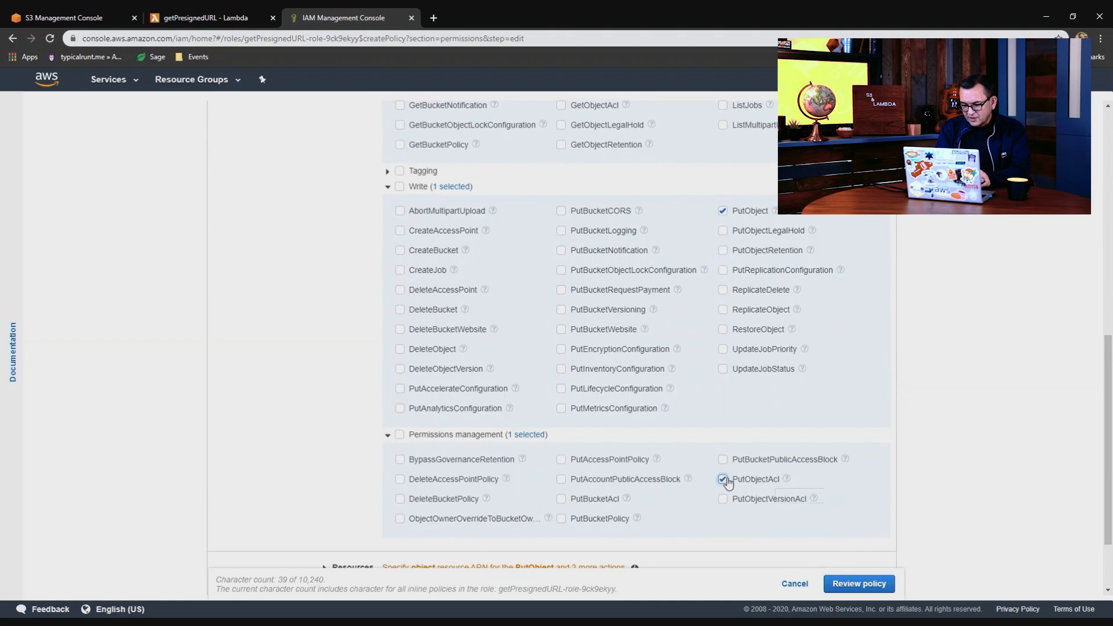
{"action": "scroll", "scroll_direction": "down", "scroll_amount": 3}
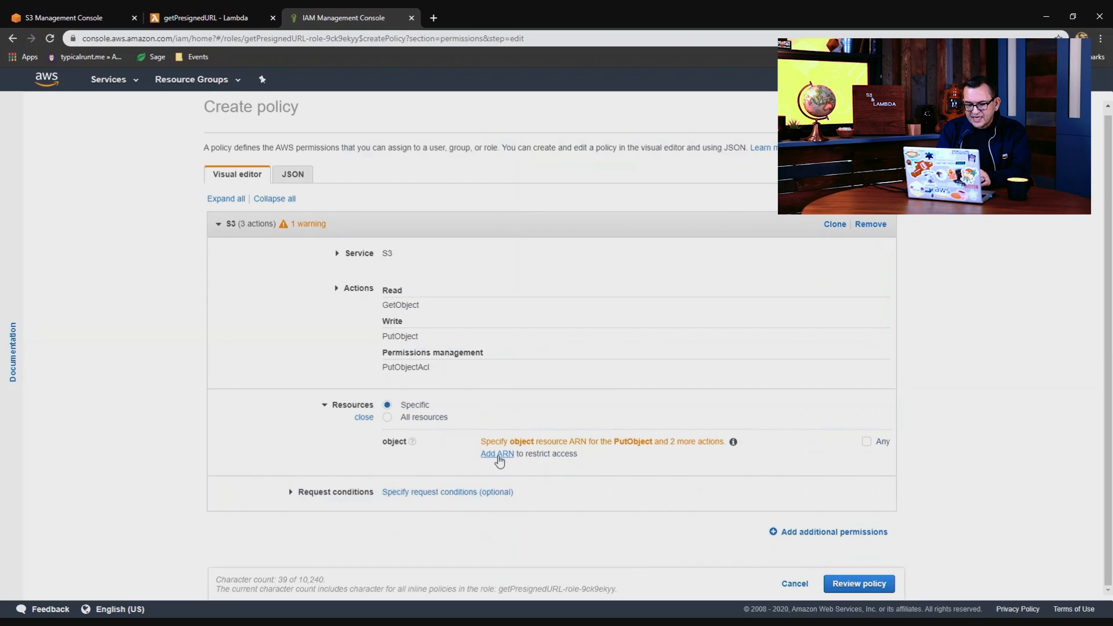
Restrict the policy's object resource to arn:aws:s3:::jbesw-uploads/* with any object name.
{"action": "left_click", "coordinate": [496, 453]}
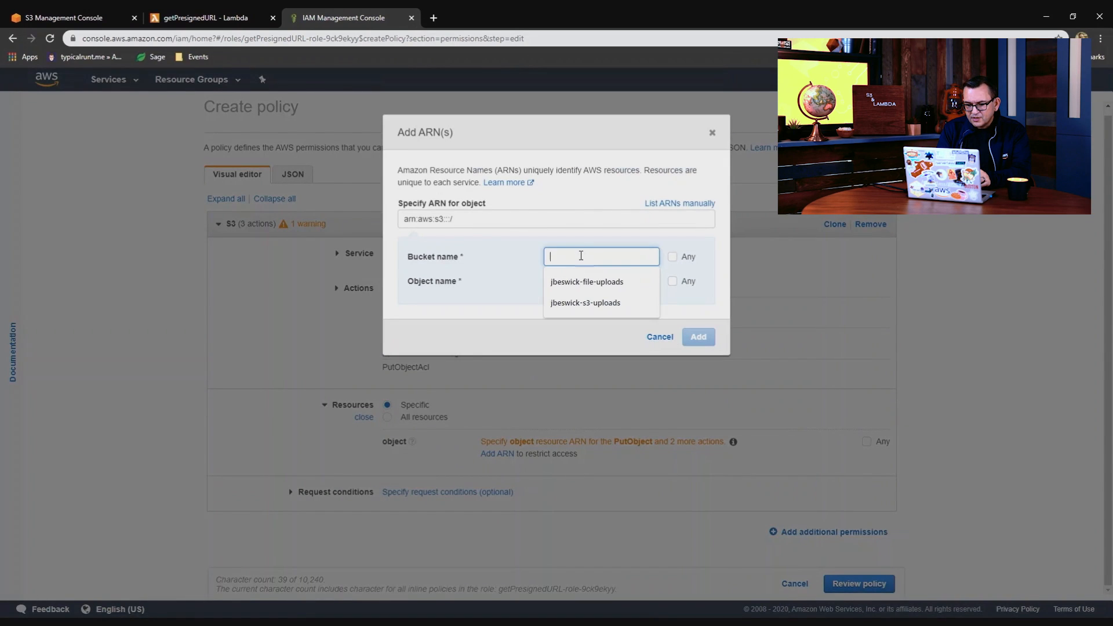
{"action": "type", "text": "jbesw-uploads"}
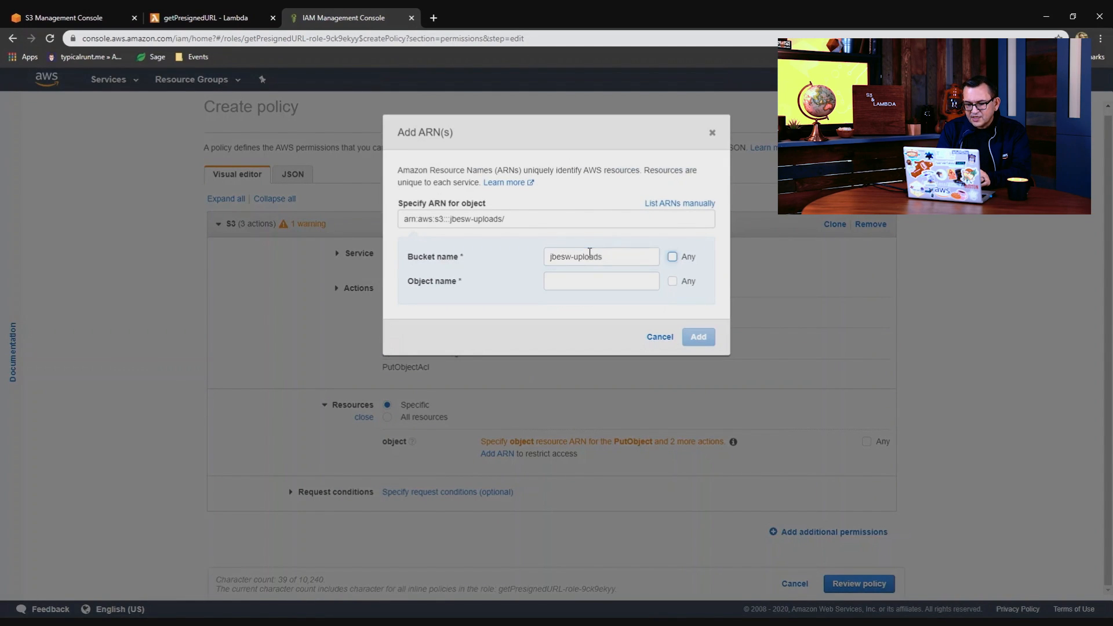
{"action": "left_click", "coordinate": [600, 280]}
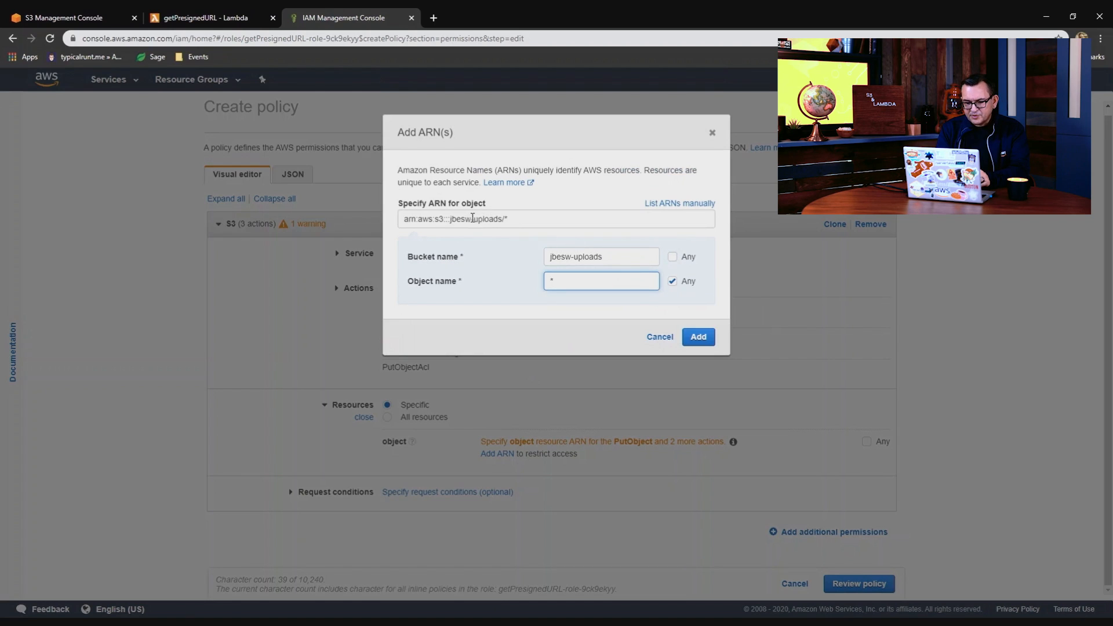
{"action": "left_click", "coordinate": [697, 336]}
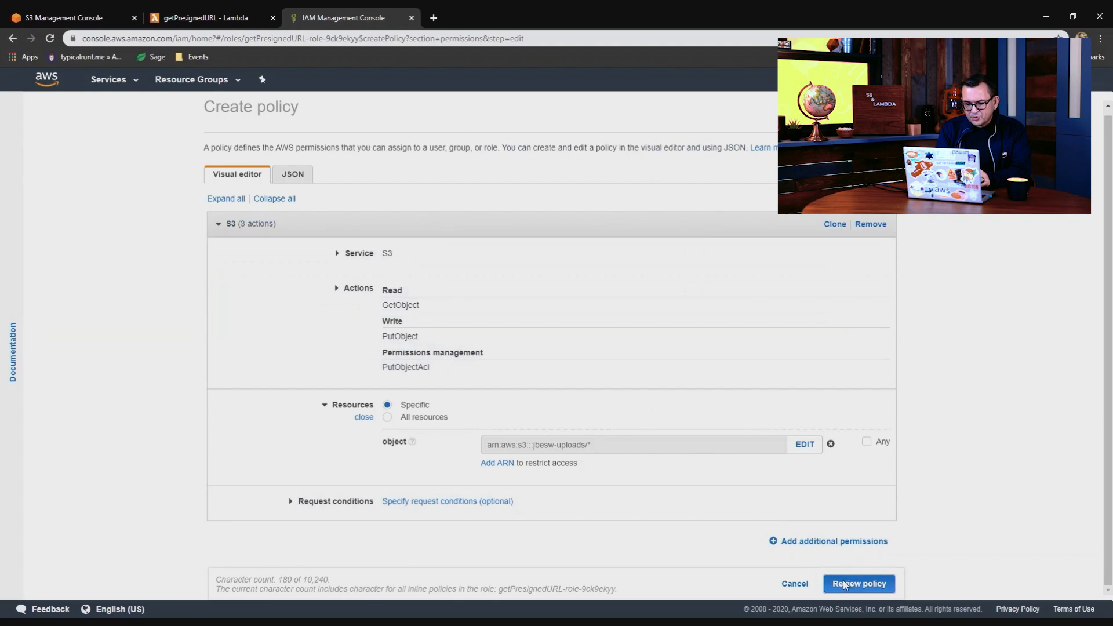
Review and create the inline policy named jbesw-uploads-policy on the role.
{"action": "left_click", "coordinate": [858, 583]}
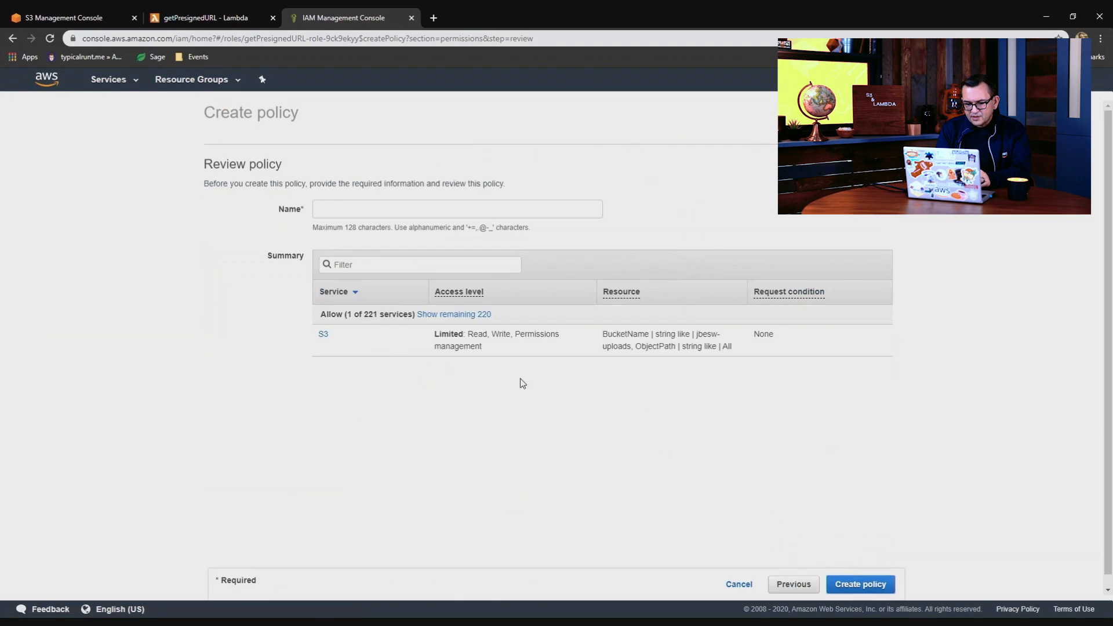
{"action": "left_click", "coordinate": [457, 209]}
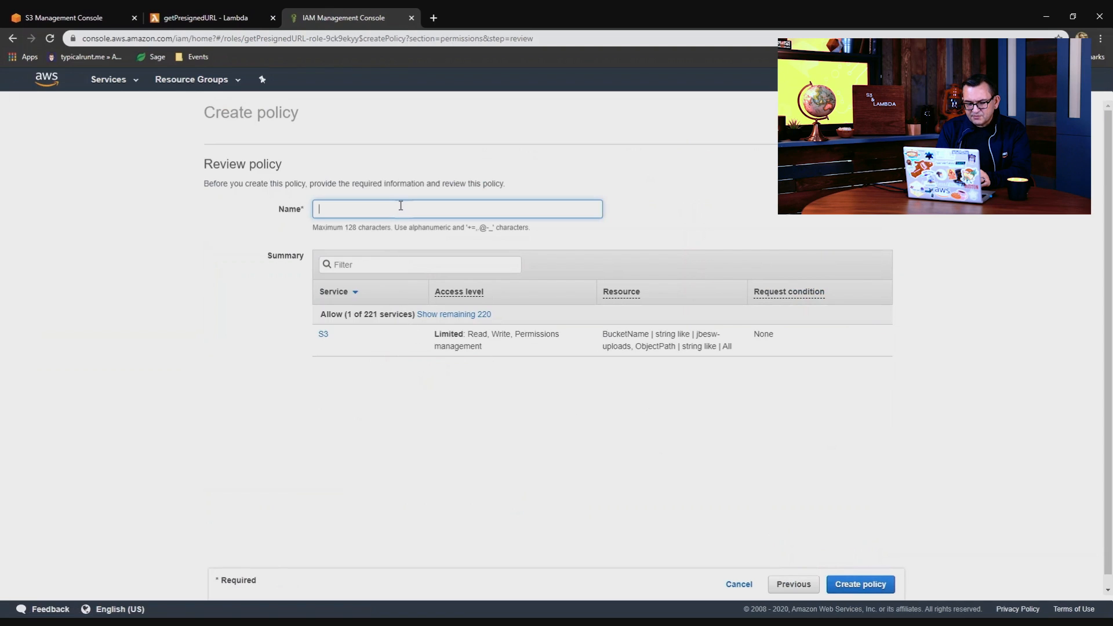
{"action": "type", "text": "jbesw-"}
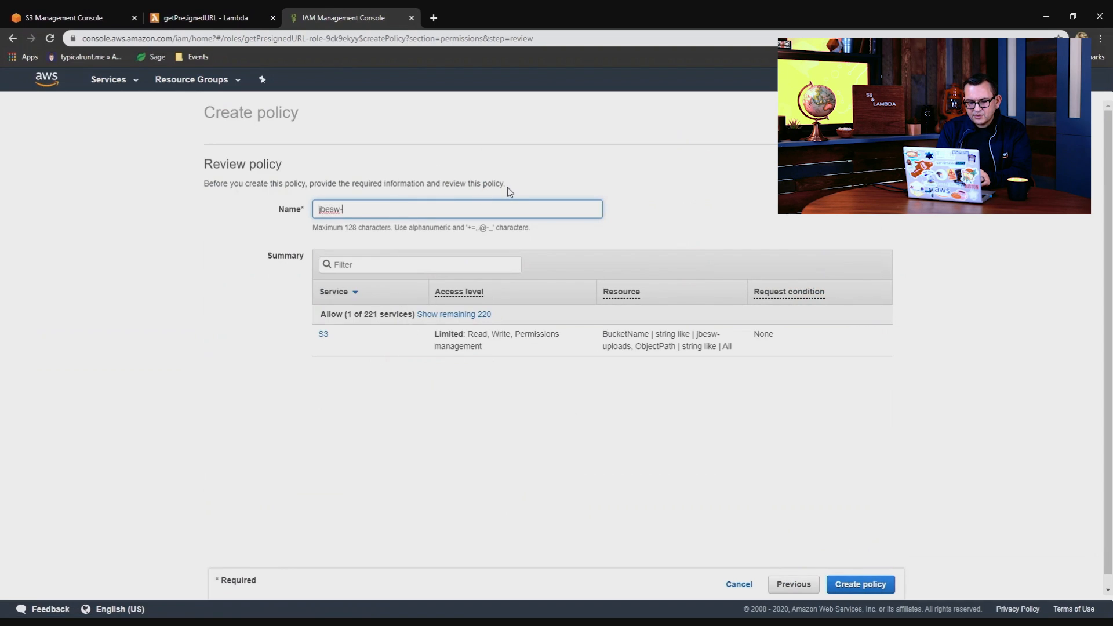
{"action": "type", "text": "uploads-policy"}
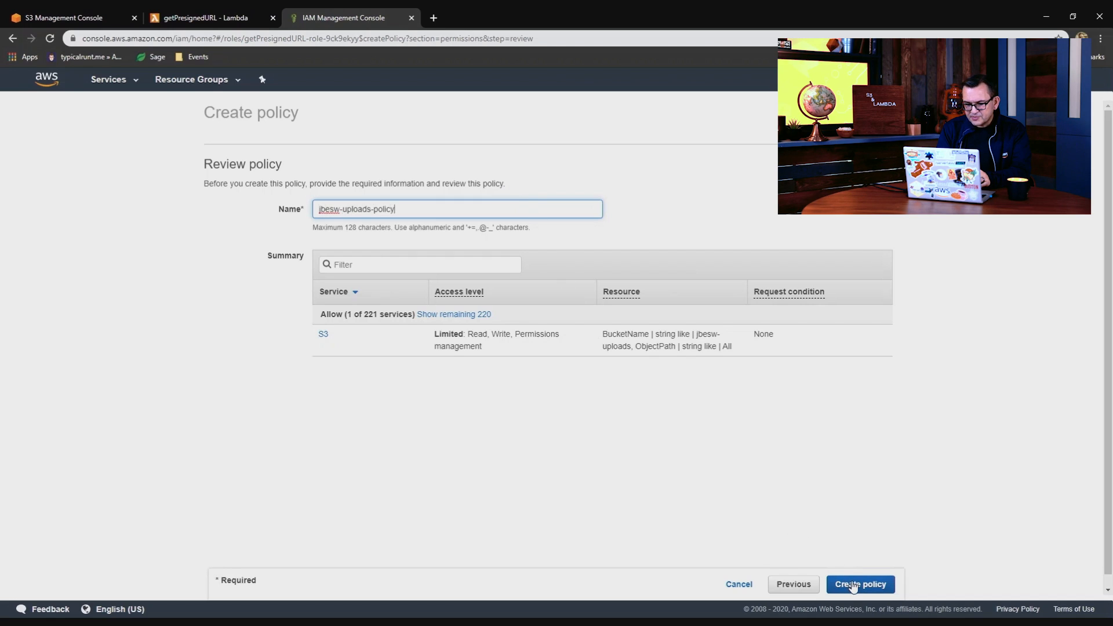
{"action": "left_click", "coordinate": [859, 585]}
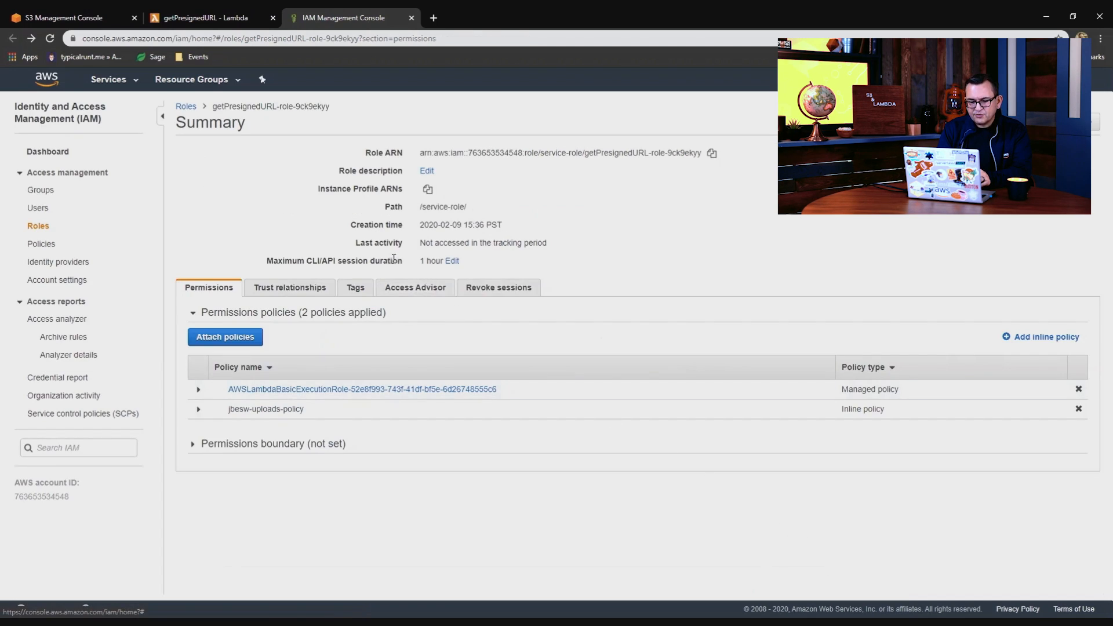
Back on the function page, save a new test event named Test.
{"action": "left_click", "coordinate": [206, 17]}
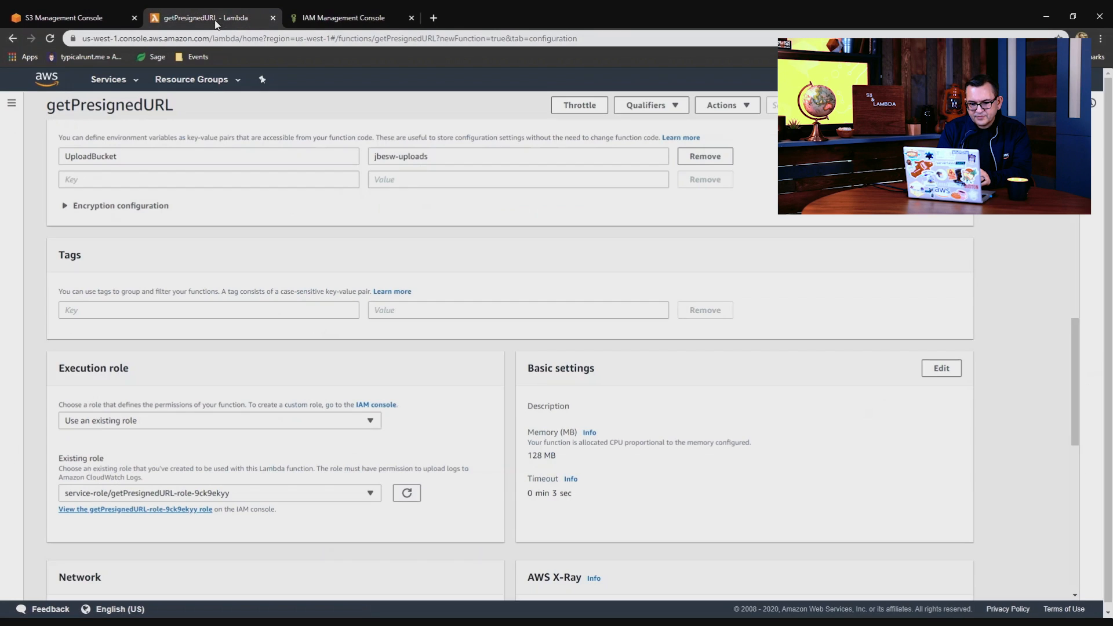
{"action": "scroll", "scroll_direction": "down", "scroll_amount": 3}
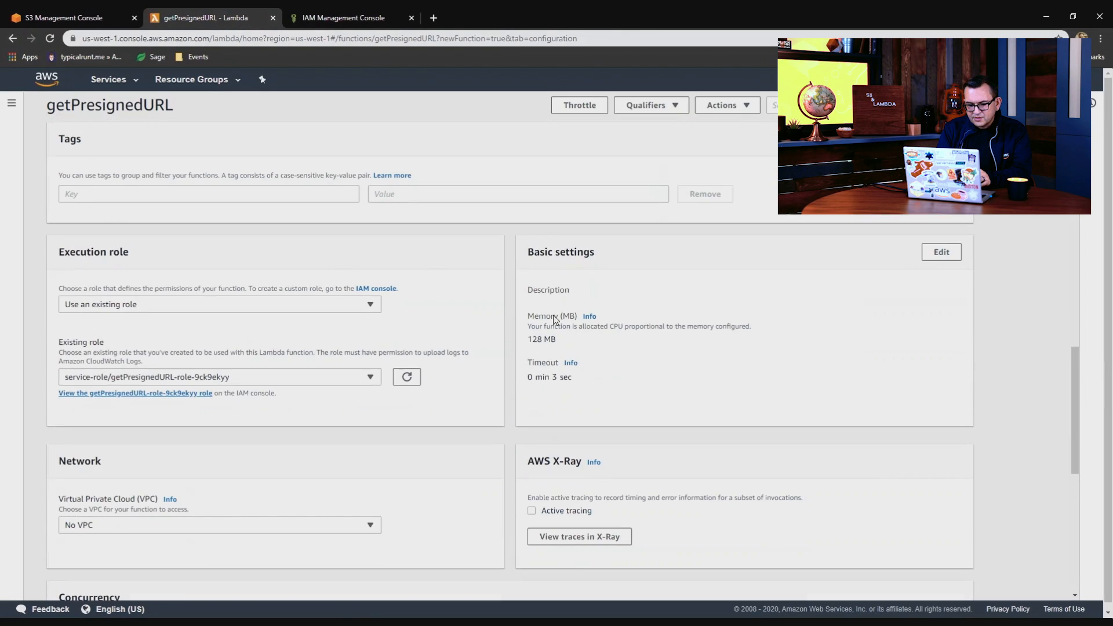
{"action": "scroll", "scroll_direction": "down", "scroll_amount": 3}
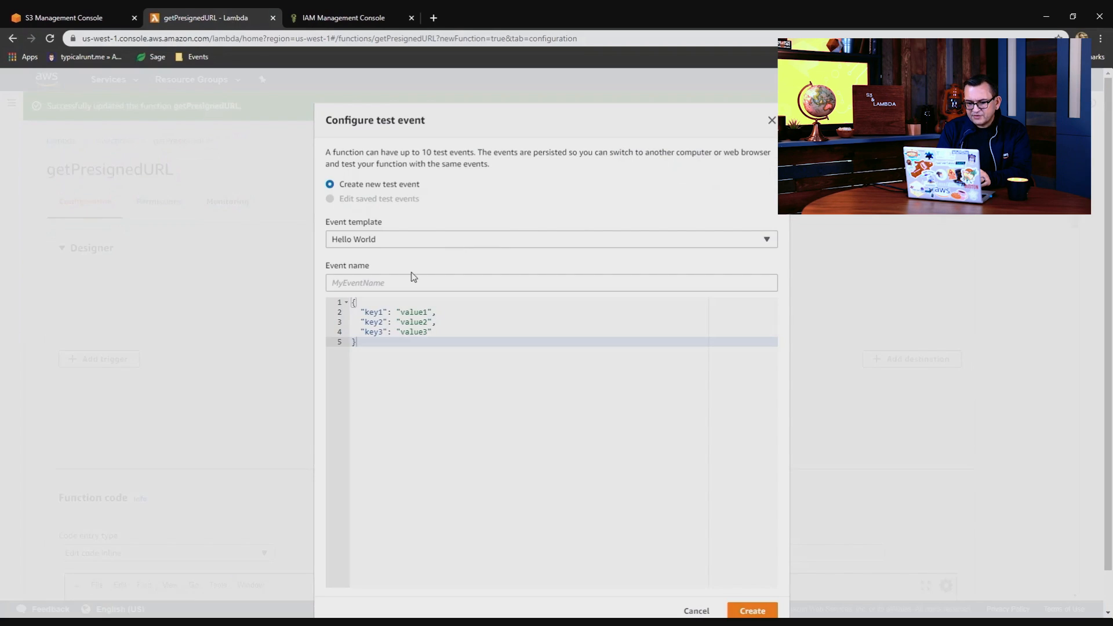
{"action": "type", "text": "Test"}
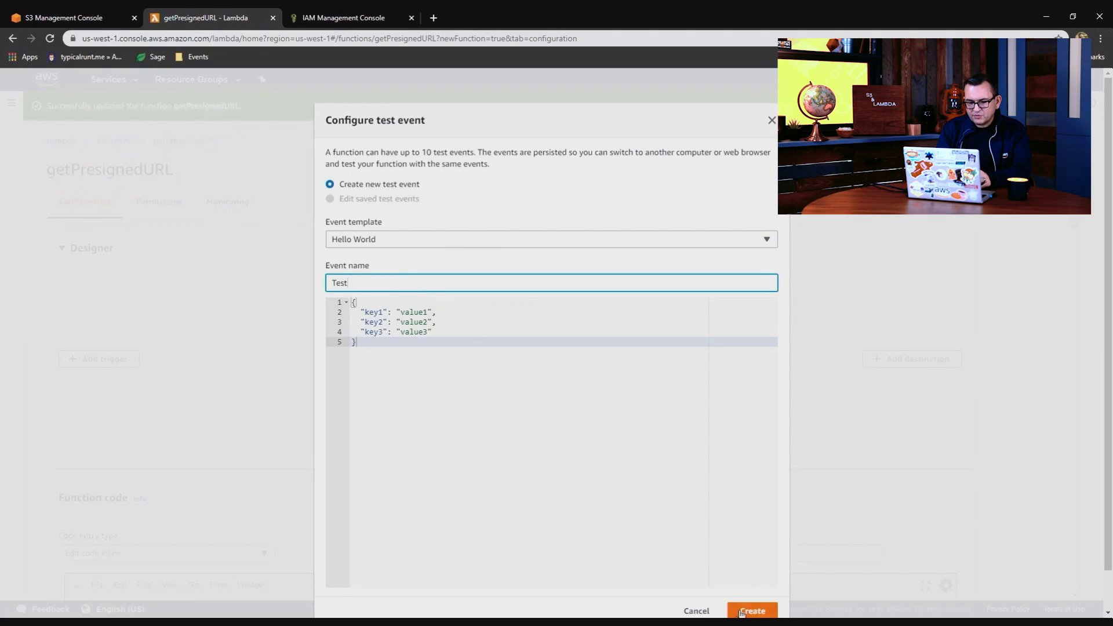
{"action": "left_click", "coordinate": [751, 611]}
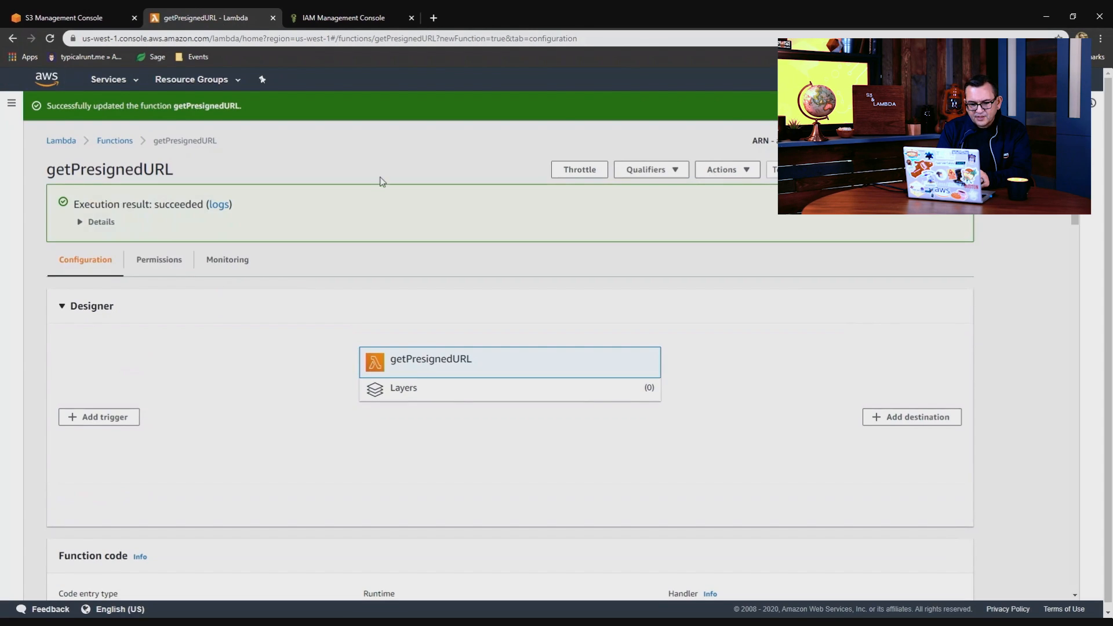
Run the test and expand the execution result details to see the returned uploadURL.
{"action": "left_click", "coordinate": [80, 222]}
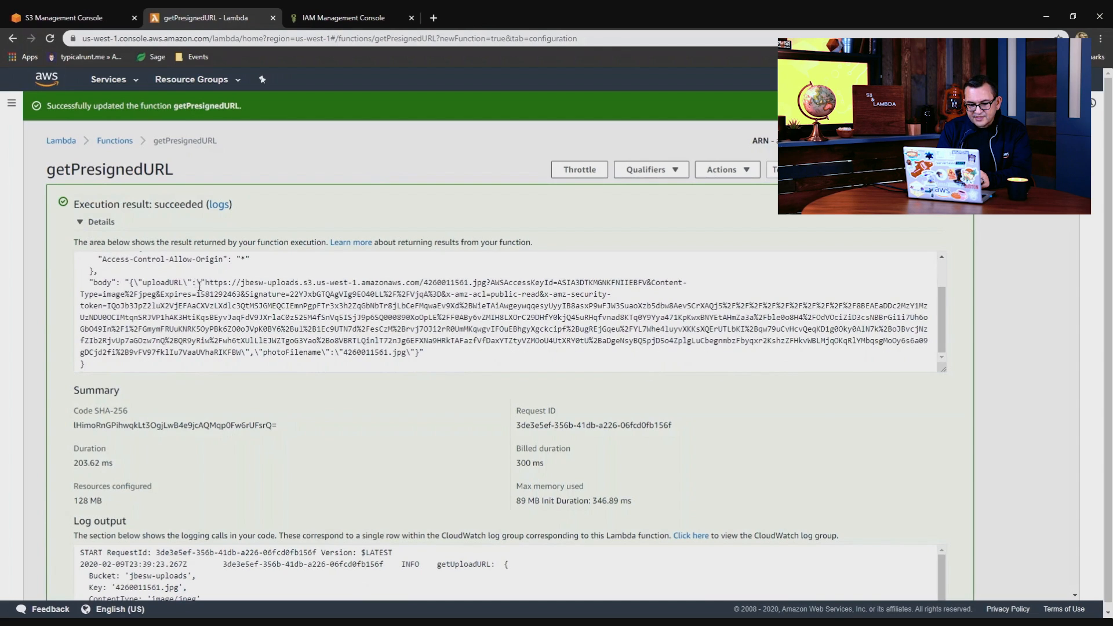
{"action": "left_click_drag", "start_coordinate": [206, 282], "coordinate": [247, 305]}
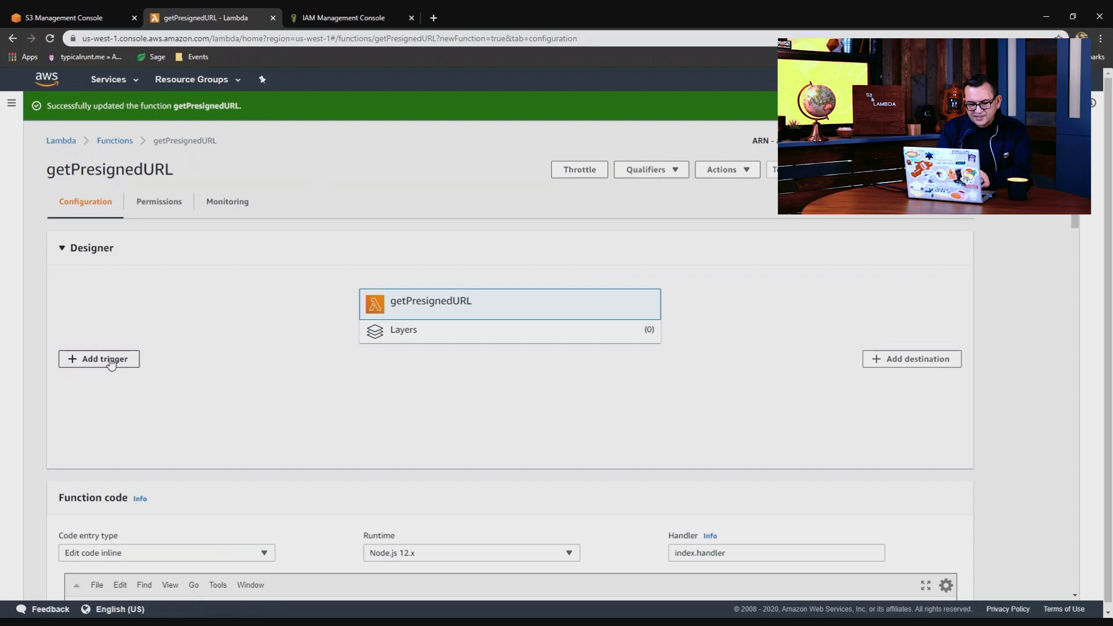
Start an API Gateway trigger on getPresignedURL that creates a new HTTP API.
{"action": "left_click", "coordinate": [99, 359]}
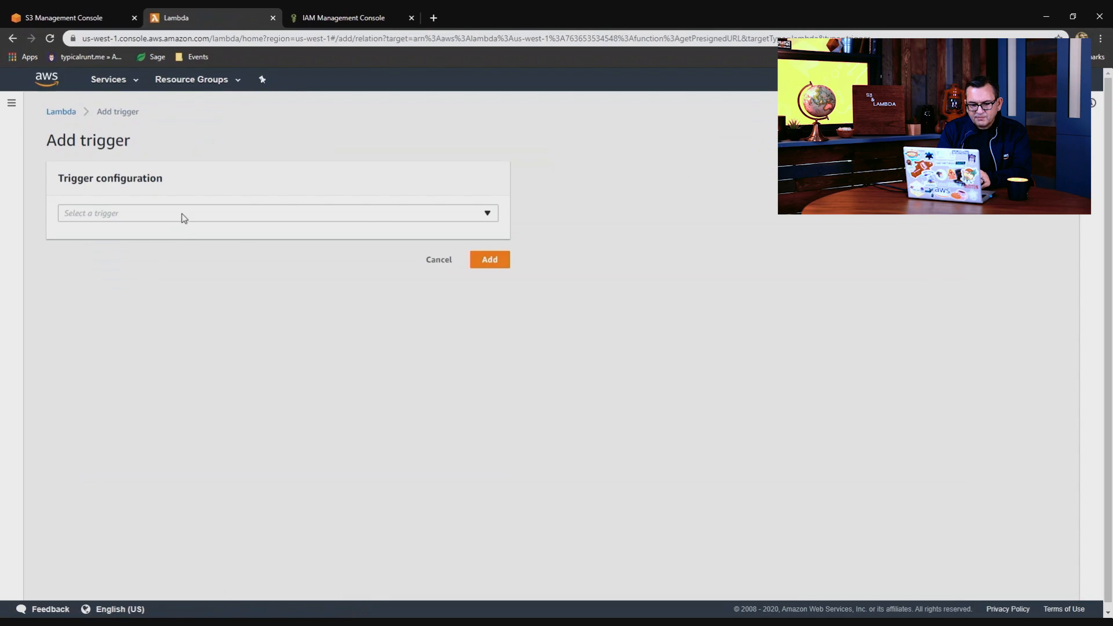
{"action": "left_click", "coordinate": [277, 213]}
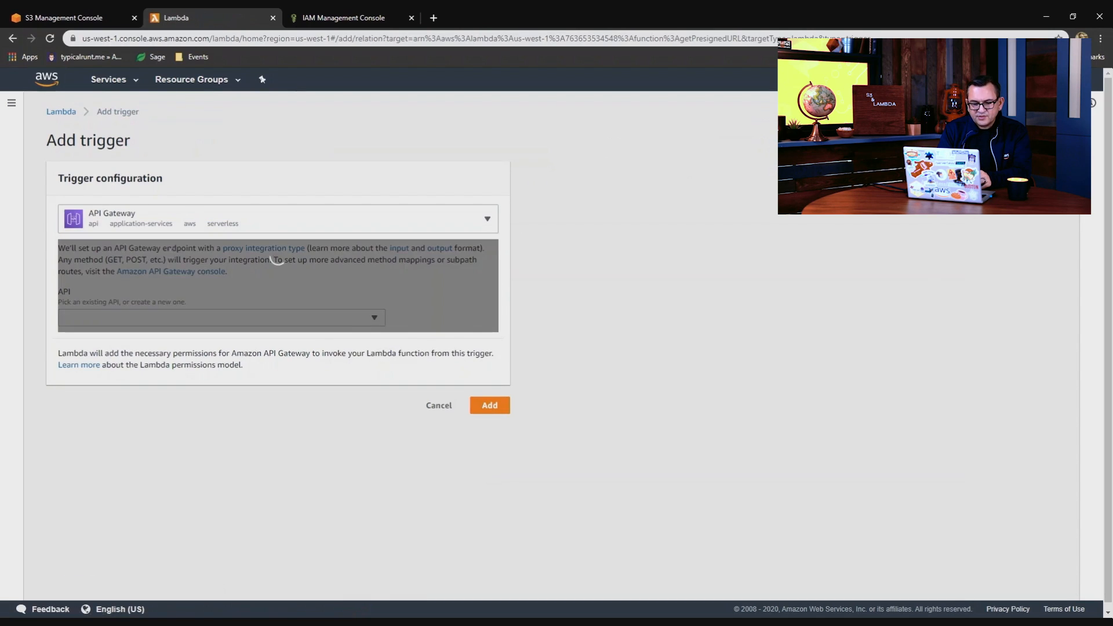
{"action": "left_click", "coordinate": [220, 317]}
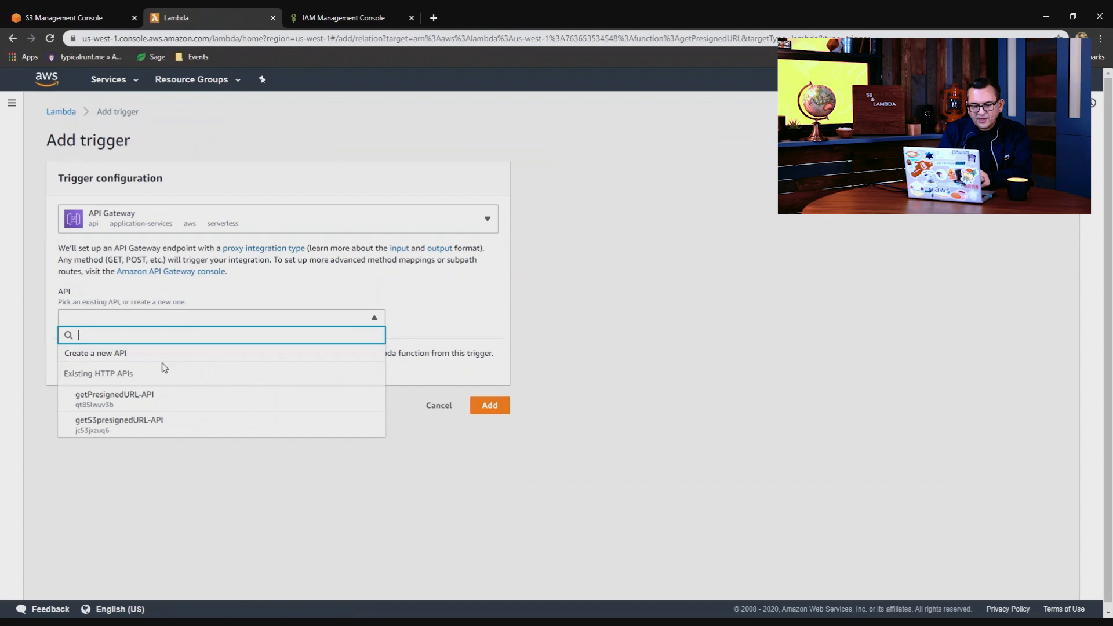
{"action": "left_click", "coordinate": [95, 352]}
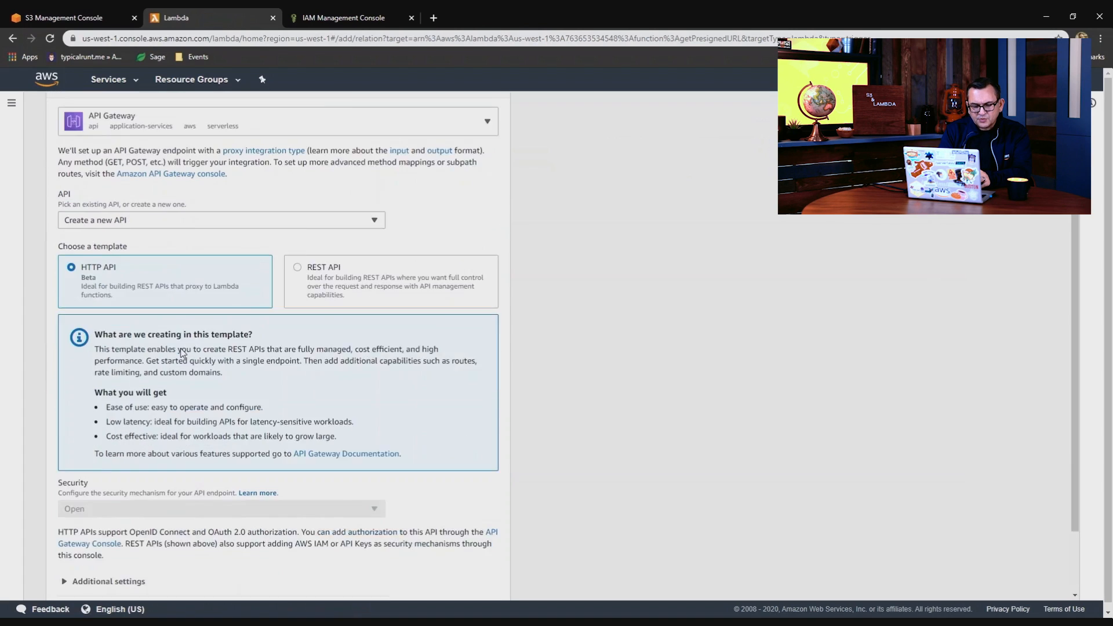
Enable CORS under Additional settings and add the getPresignedURL-API trigger.
{"action": "scroll", "scroll_direction": "down", "scroll_amount": 3}
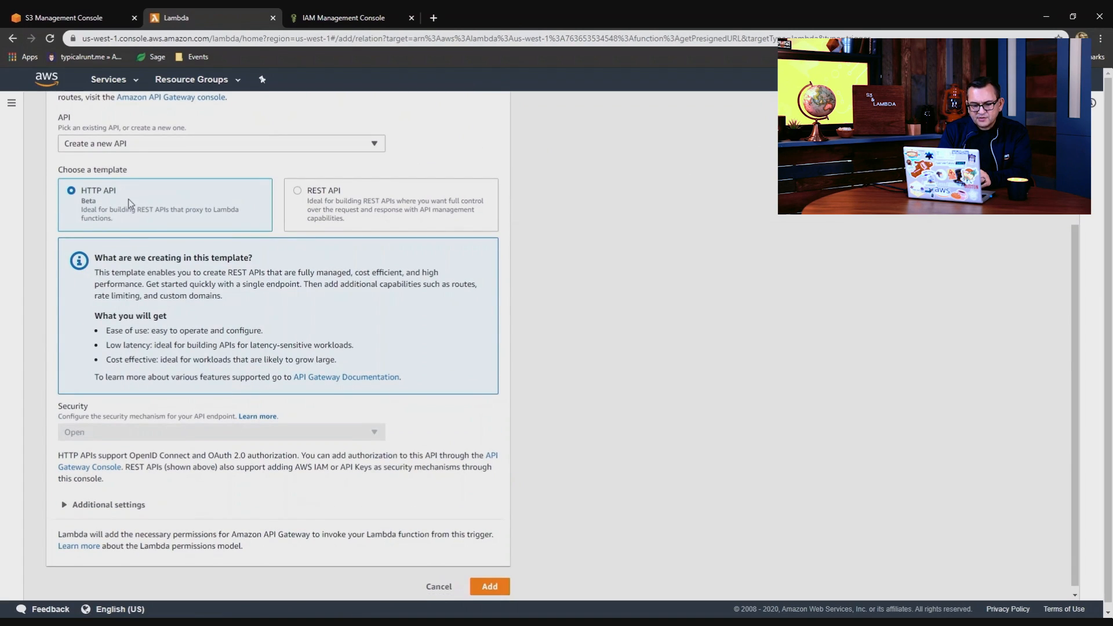
{"action": "left_click", "coordinate": [103, 504]}
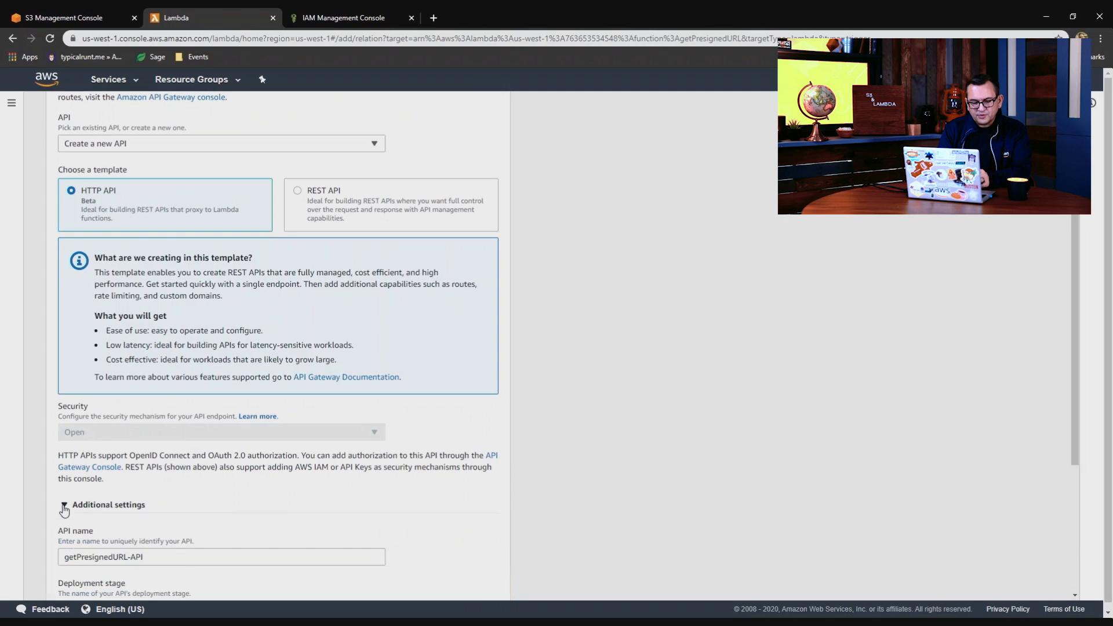
{"action": "scroll", "scroll_direction": "down", "scroll_amount": 3}
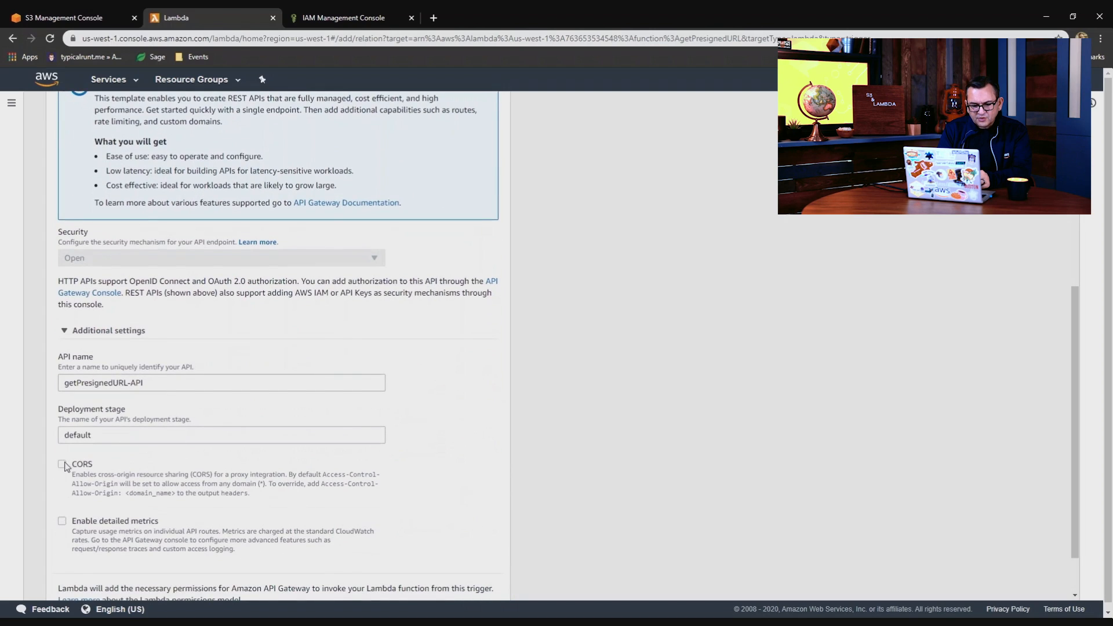
{"action": "left_click", "coordinate": [61, 463]}
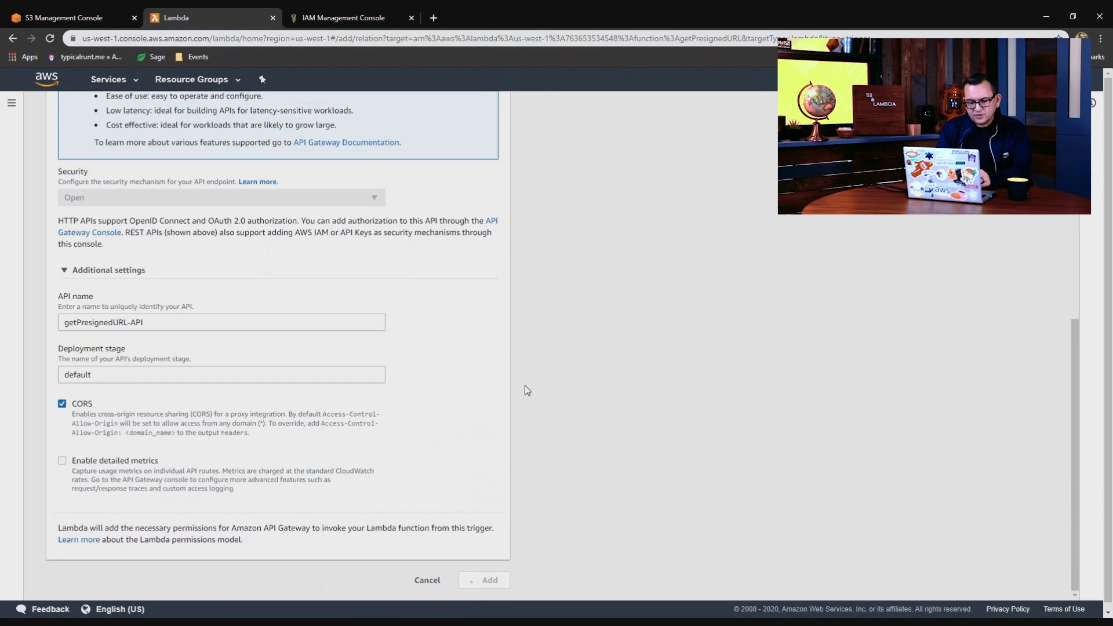
{"action": "left_click", "coordinate": [488, 580]}
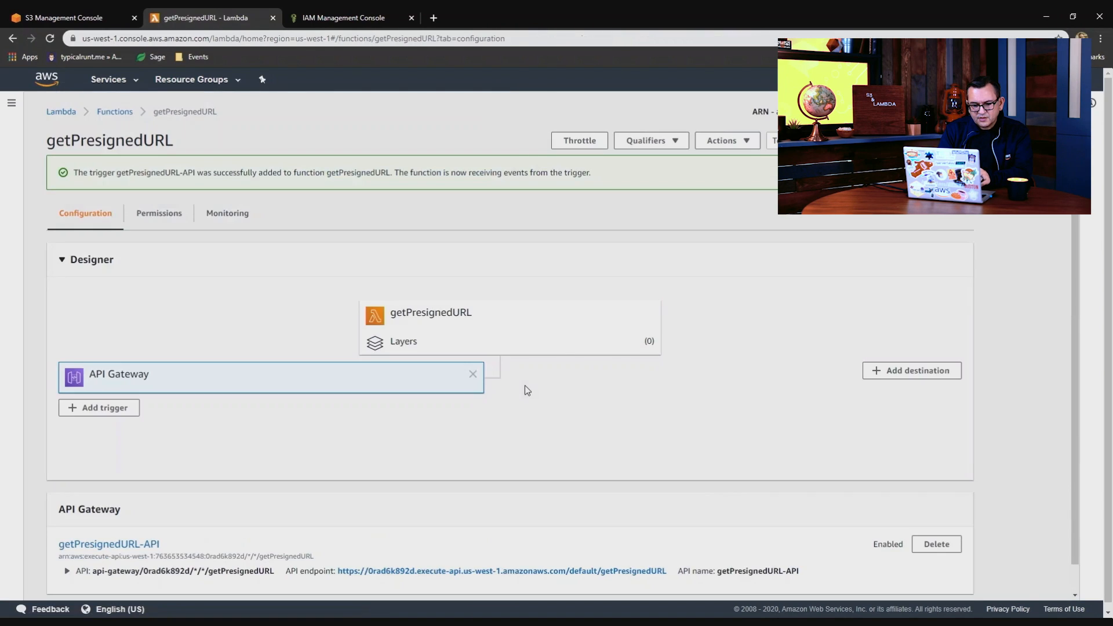
{"action": "scroll", "scroll_direction": "down", "scroll_amount": 3}
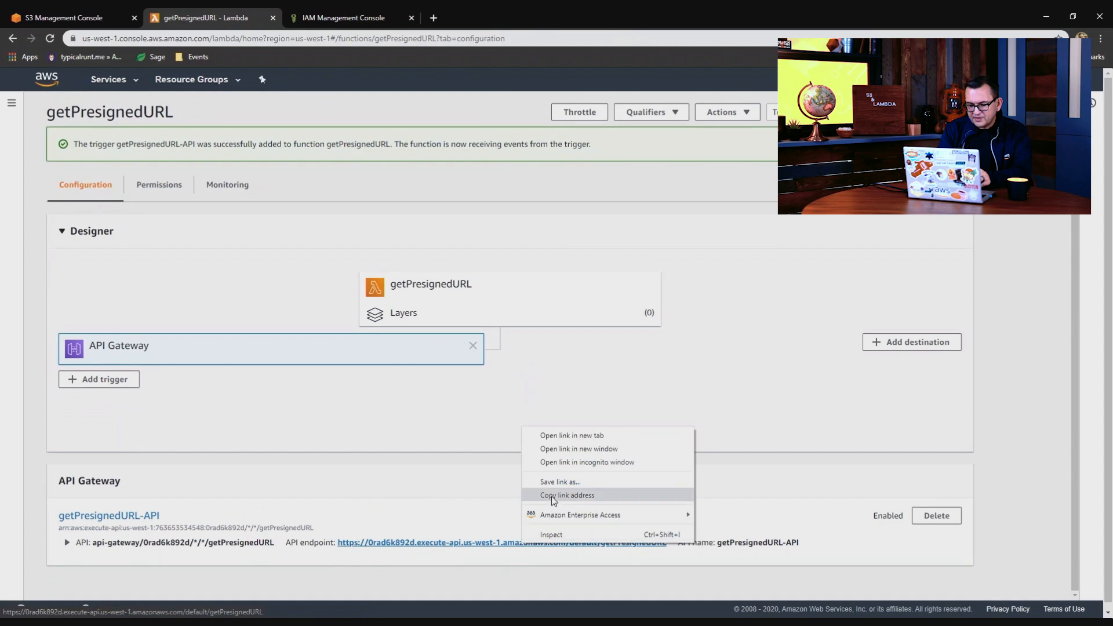
{"action": "left_click", "coordinate": [567, 495]}
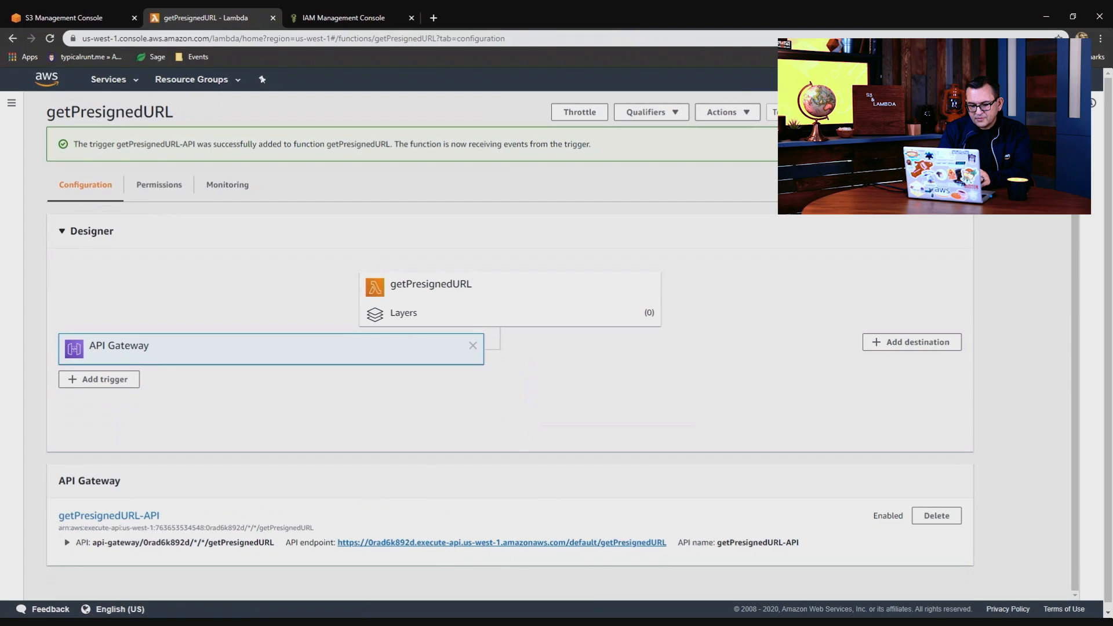
{"action": "mouse_move", "coordinate": [592, 498]}
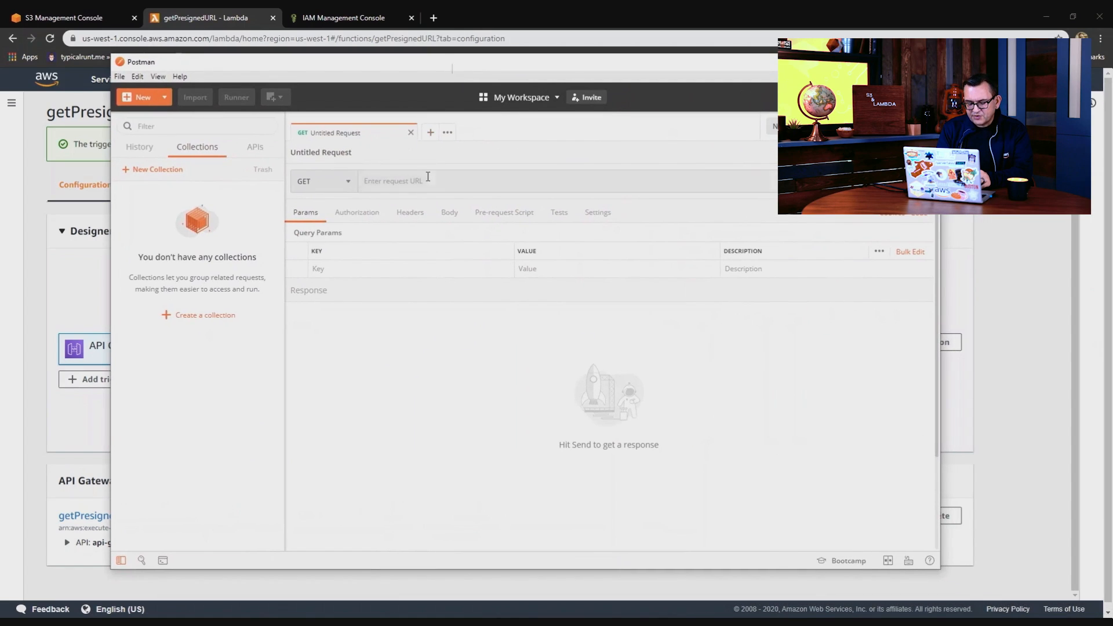
{"action": "type", "text": "https://0rad6k892d.execute-api.us-west-1.amazonaws.com/default/getPresignedURL'"}
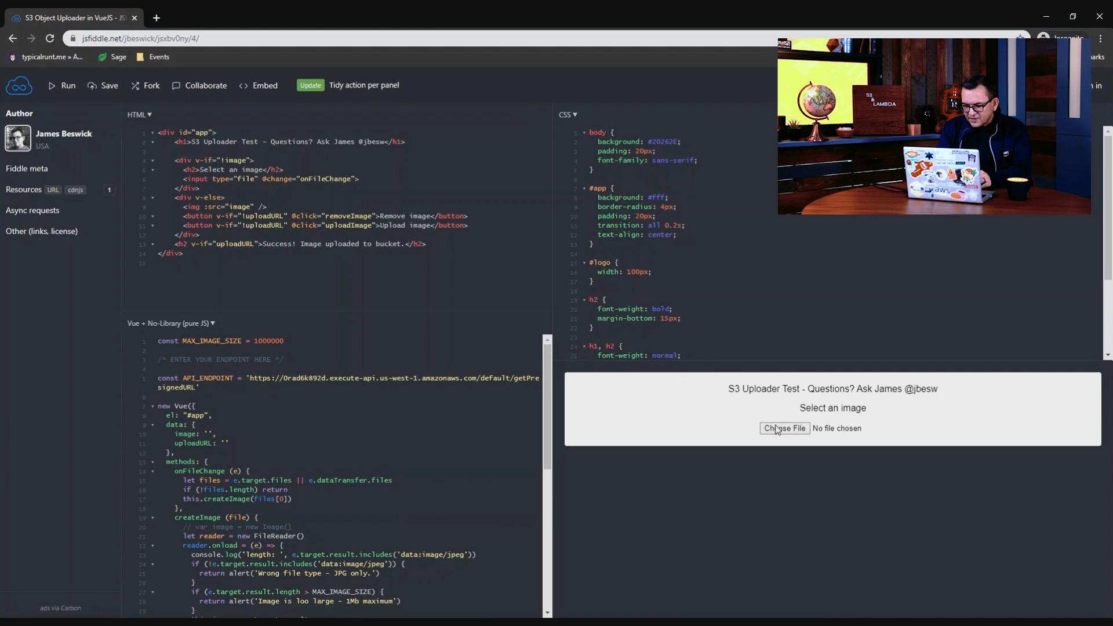
Choose the sticker JPG in the uploader and upload it to the jbesw-uploads bucket.
{"action": "left_click", "coordinate": [784, 428]}
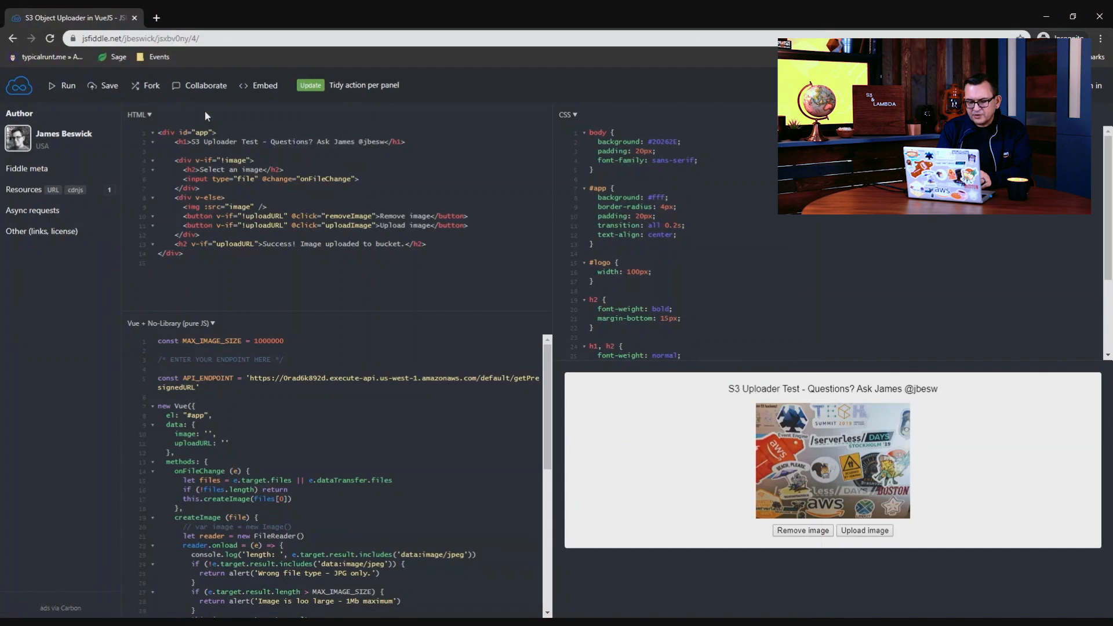
{"action": "mouse_move", "coordinate": [864, 530]}
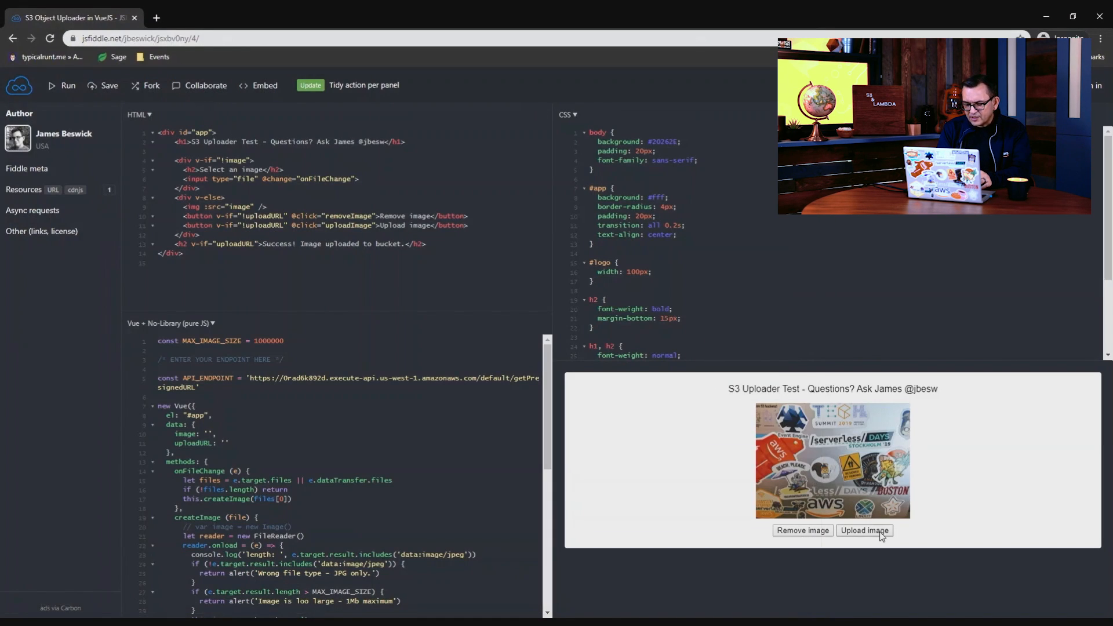
{"action": "left_click", "coordinate": [863, 530]}
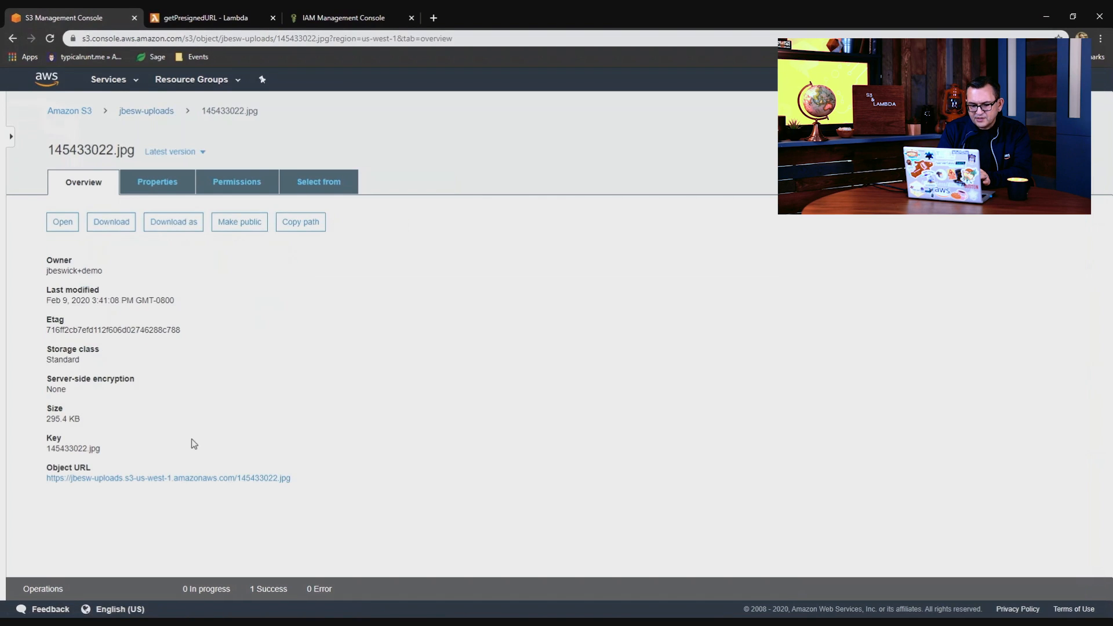
View 145433022.jpg from jbesw-uploads via its Object URL in the browser.
{"action": "left_click", "coordinate": [167, 478]}
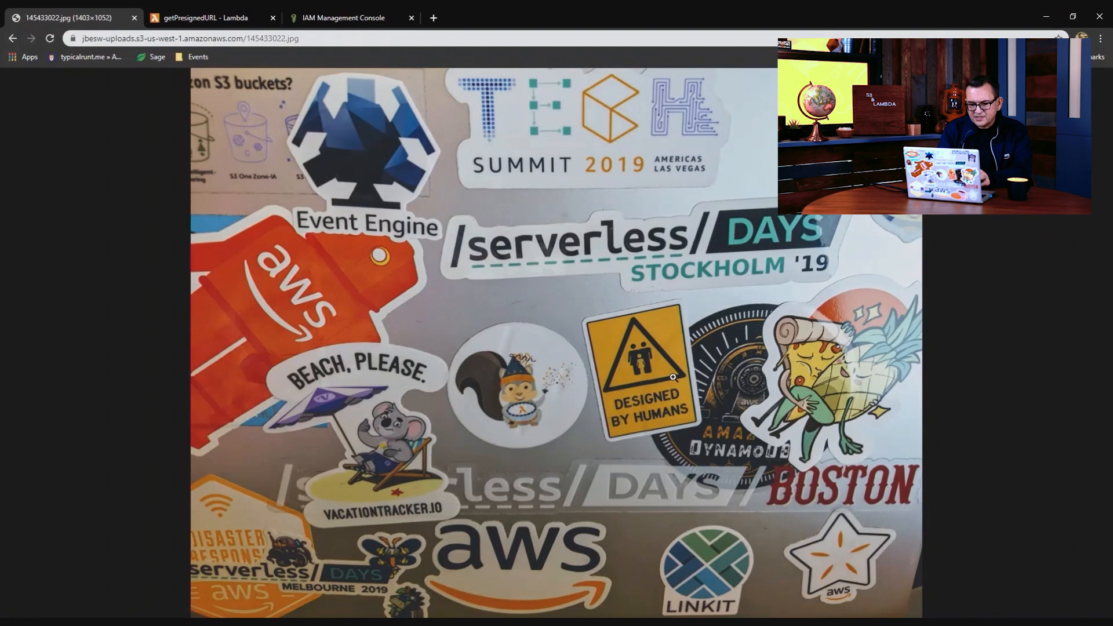